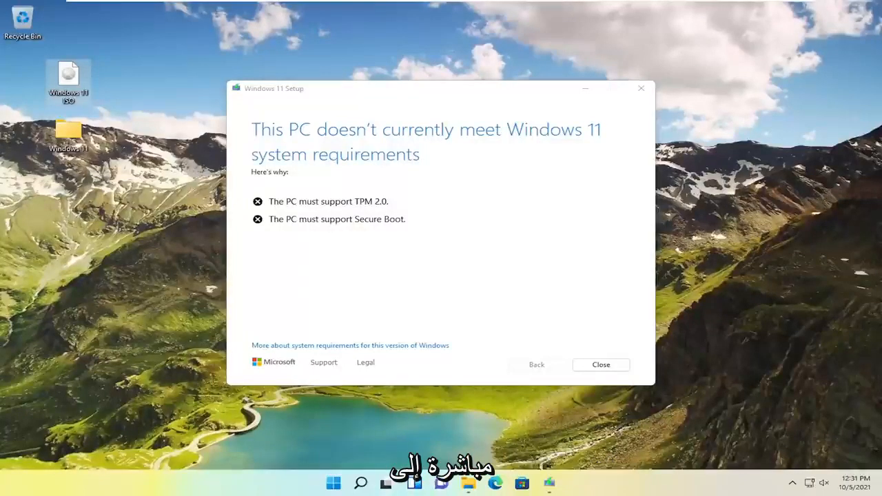
pyautogui.moveTo(581, 330)
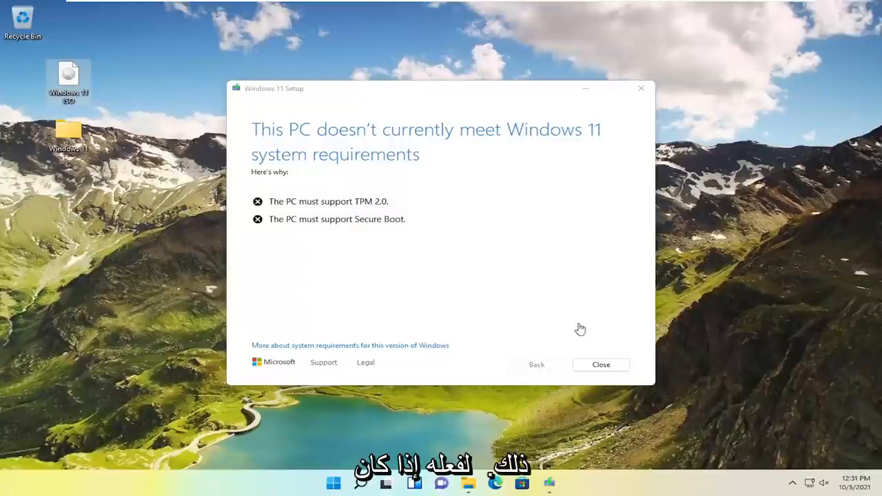
pyautogui.moveTo(444, 105)
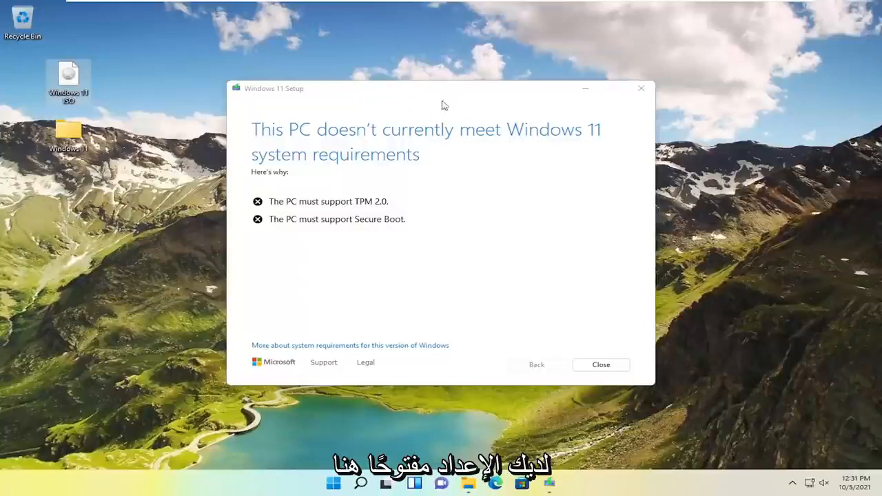
# Close the 'This PC doesn't meet Windows 11 system requirements' dialog and let setup clean up.
pyautogui.click(601, 364)
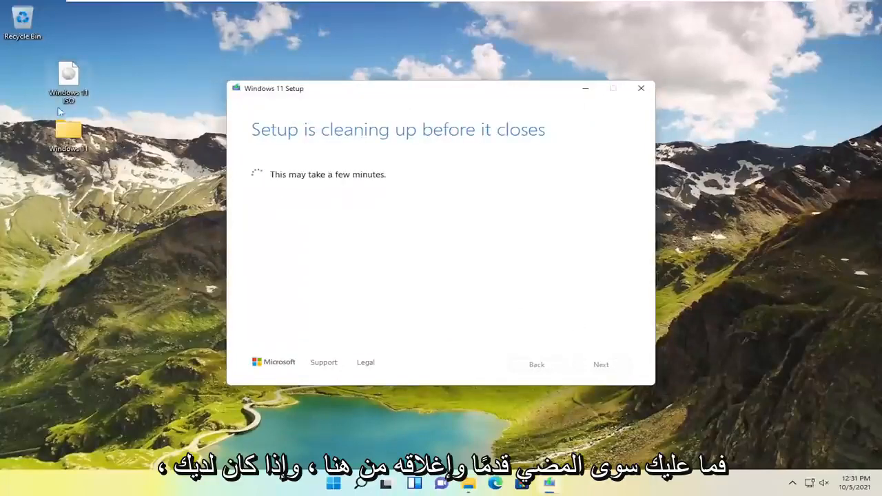
pyautogui.moveTo(69, 71)
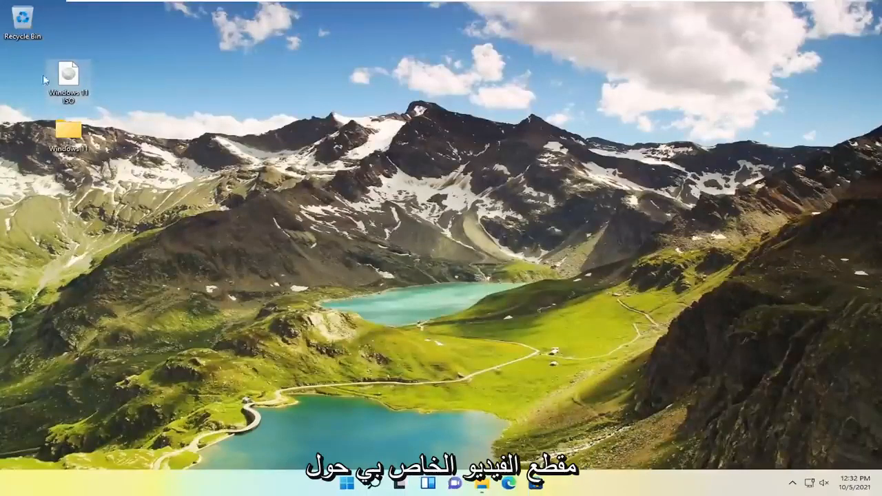
pyautogui.moveTo(68, 74)
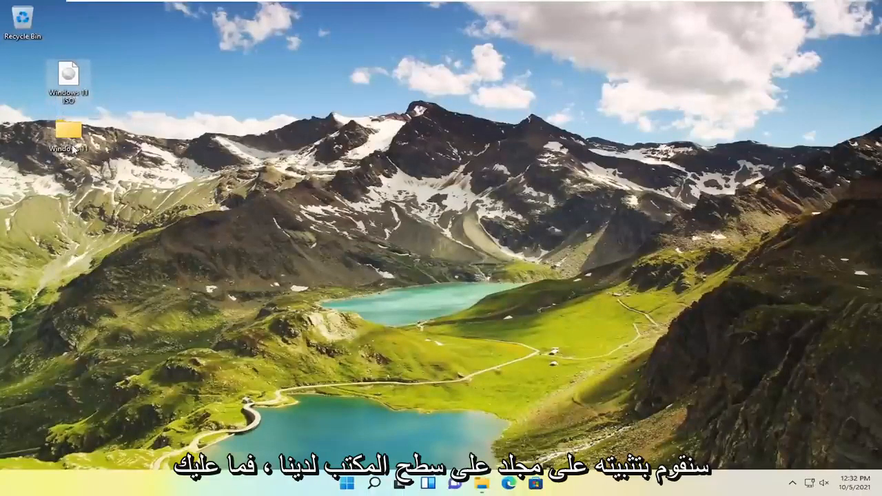
# Check the empty Windows 11 folder, then create a new folder on the desktop via New > Folder.
pyautogui.doubleClick(67, 131)
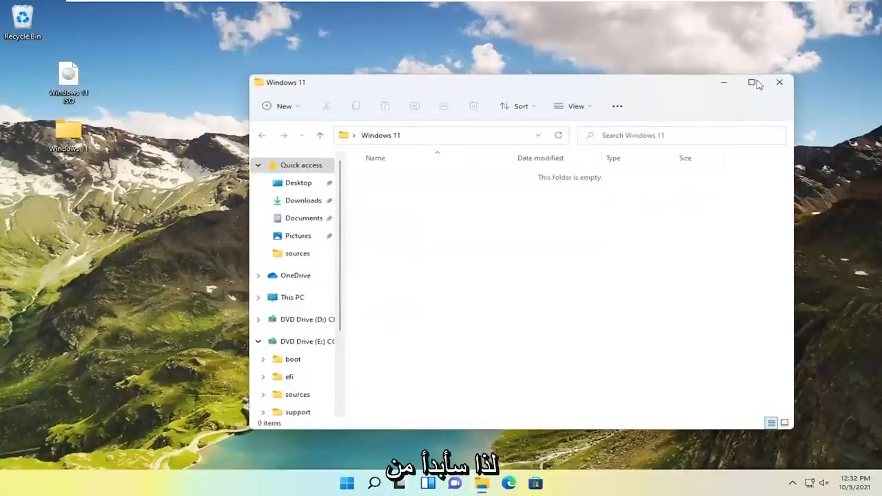
pyautogui.click(753, 83)
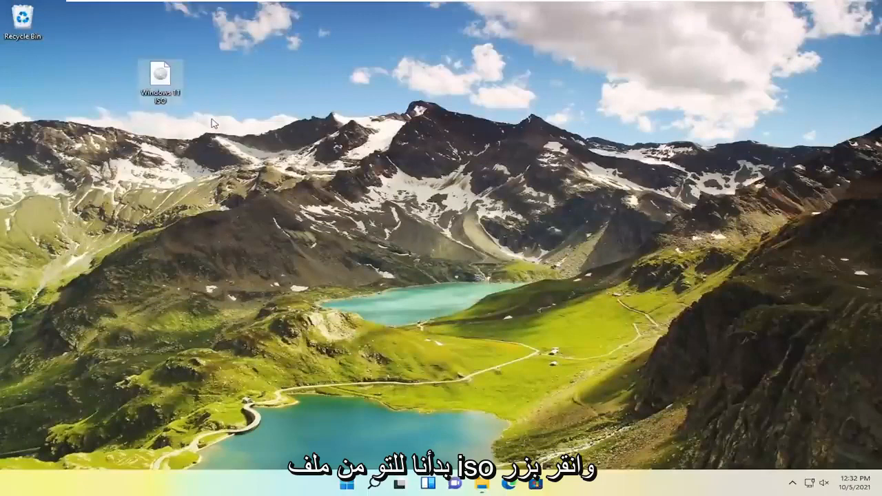
pyautogui.rightClick(214, 122)
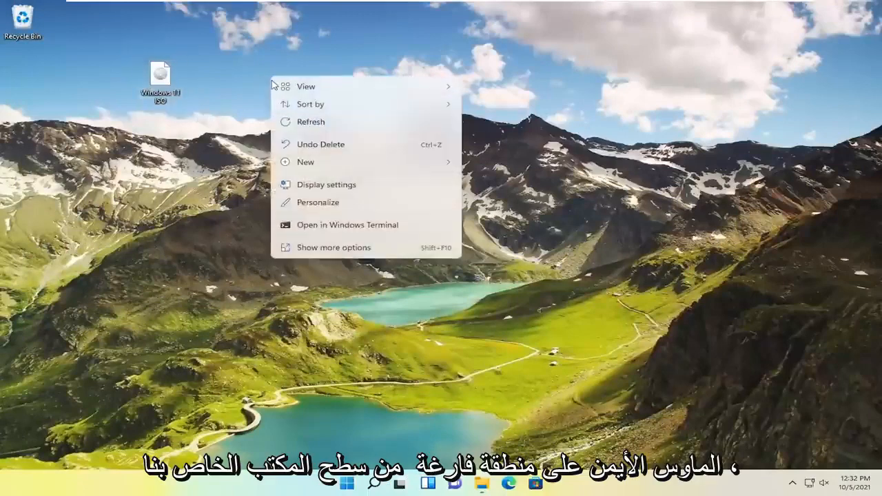
pyautogui.click(306, 162)
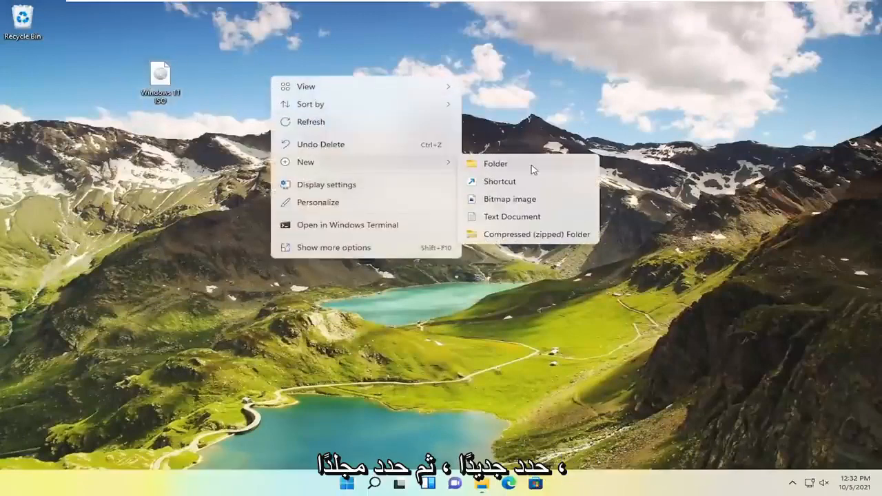
pyautogui.click(496, 163)
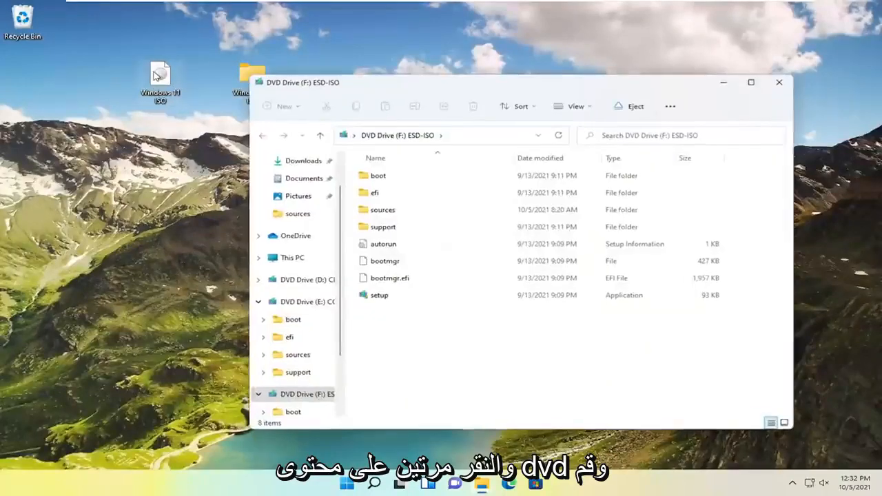
# Select all files on the mounted installation disc with Ctrl+A for copying.
pyautogui.press('ctrl+a')
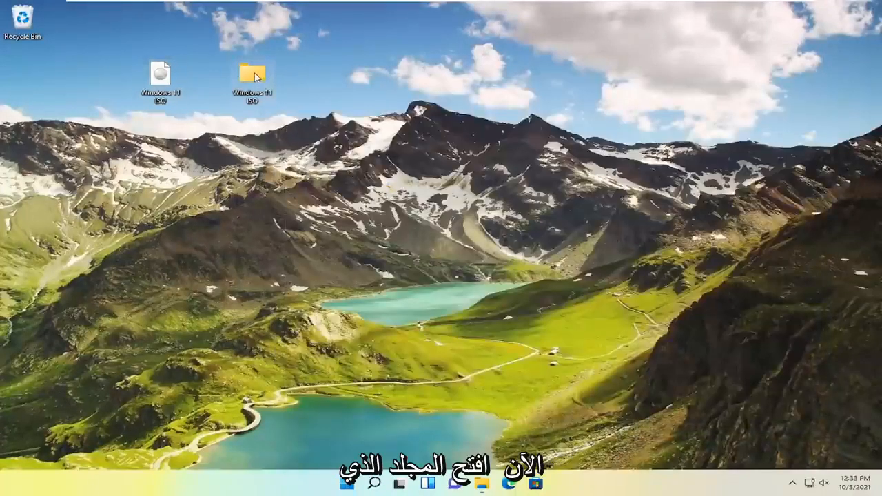
# Navigate into Windows 11 ISO > sources and bring up the context menu for appraiserres.dll.
pyautogui.doubleClick(252, 72)
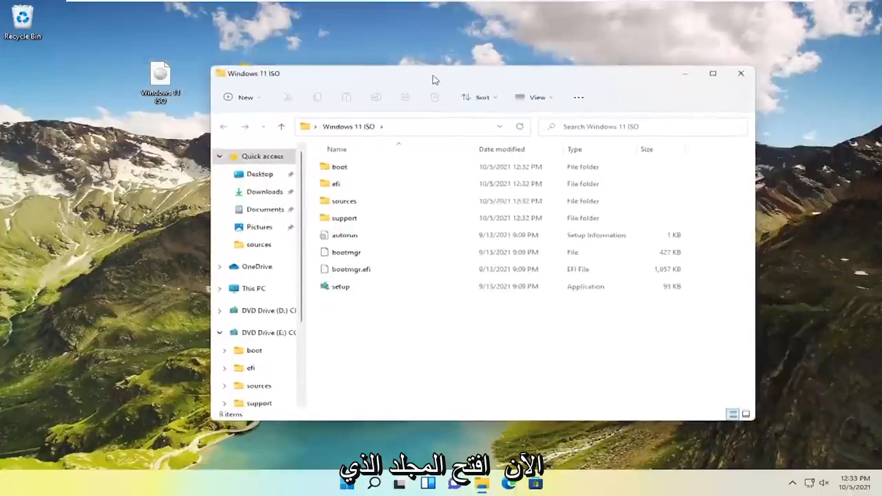
pyautogui.doubleClick(344, 201)
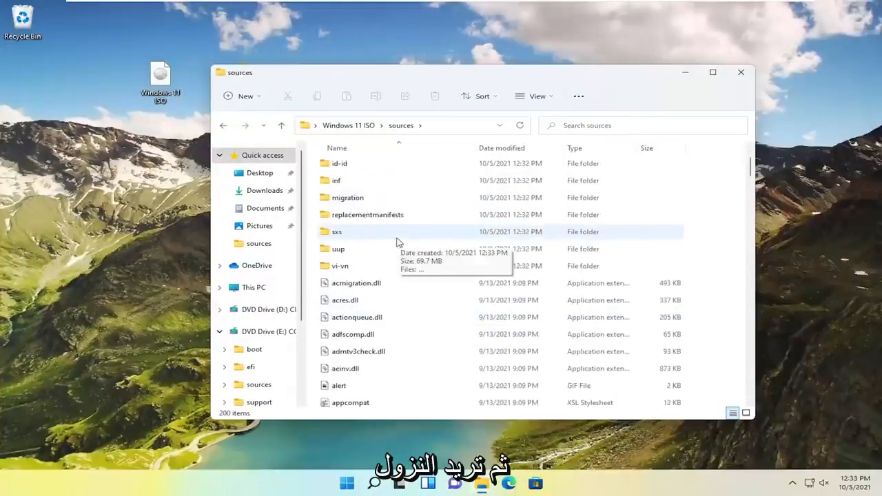
pyautogui.scroll(-3)
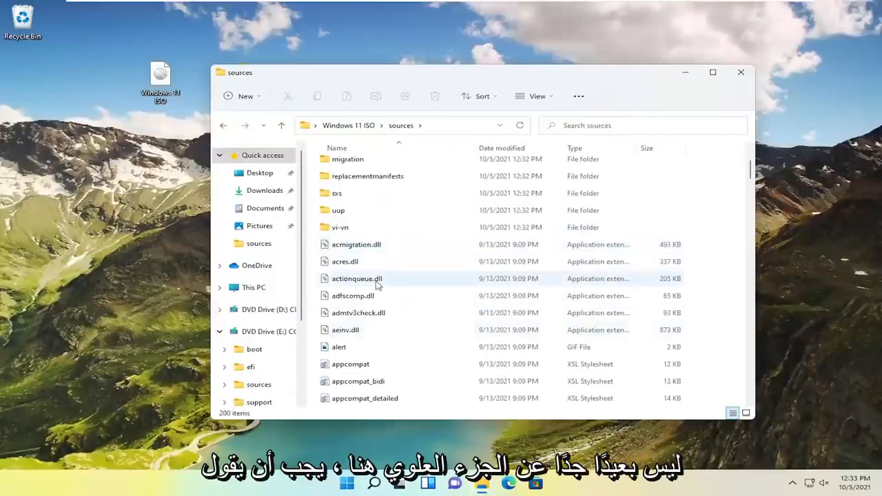
pyautogui.scroll(-3)
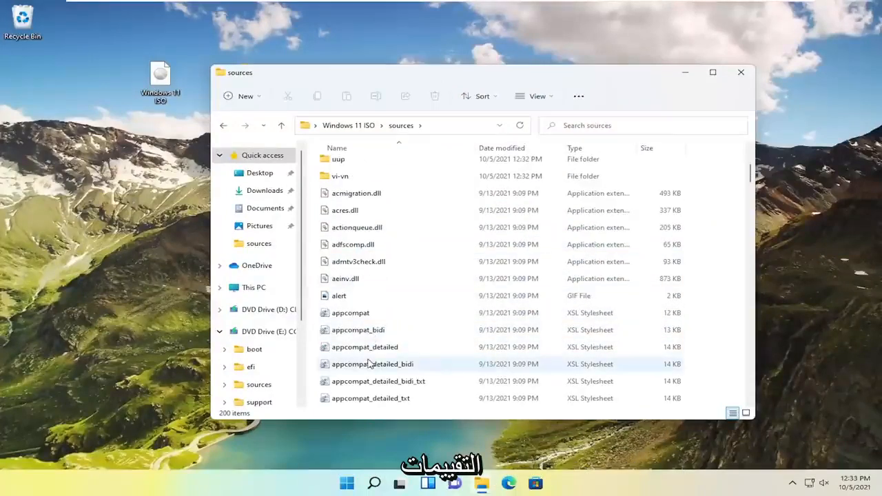
pyautogui.scroll(-3)
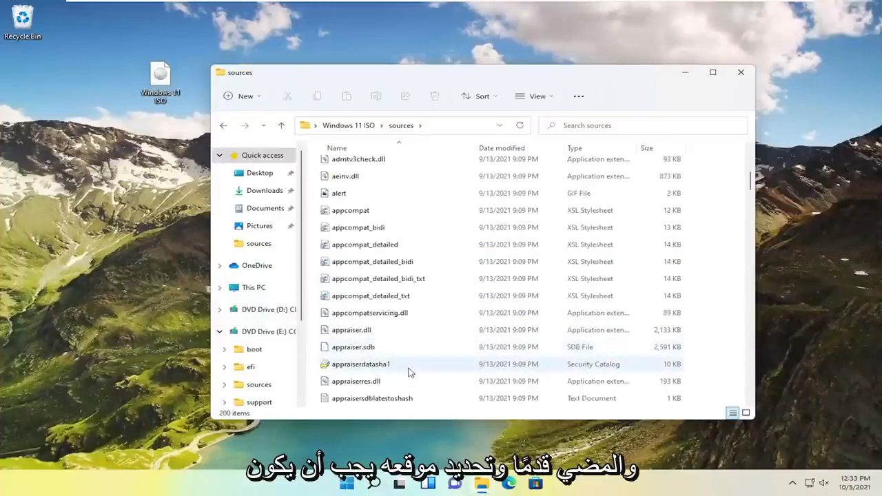
pyautogui.click(356, 381)
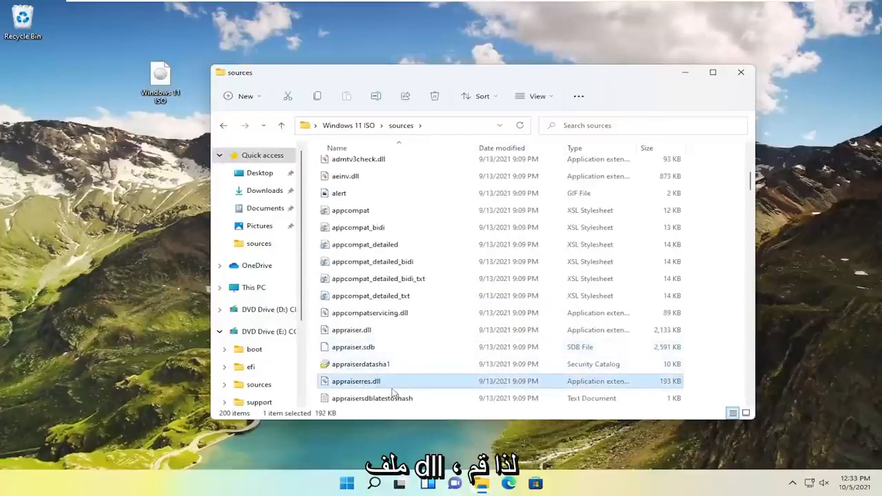
pyautogui.moveTo(352, 386)
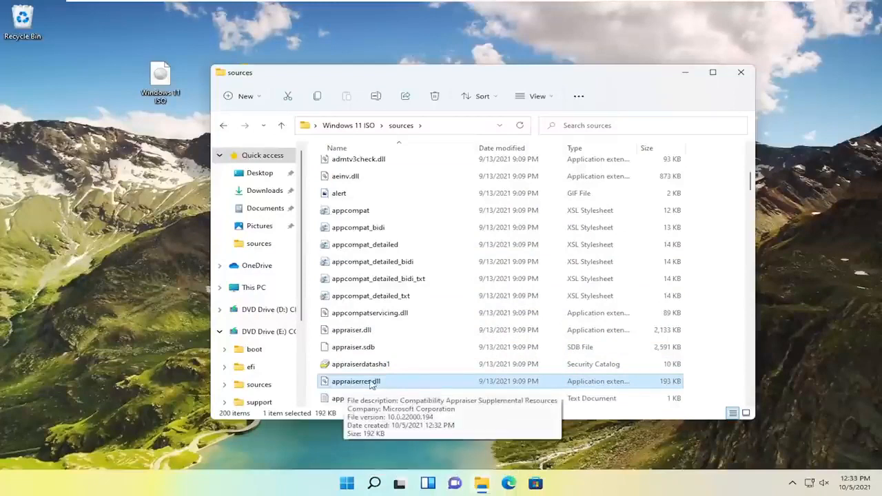
pyautogui.rightClick(356, 381)
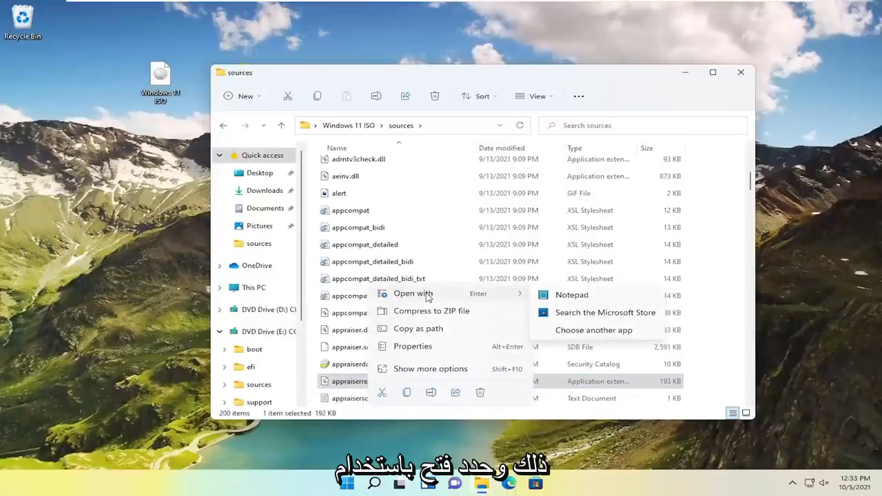
# Open appraiserres.dll in Notepad, search for TPM and select the TpmVersion asset-type lines.
pyautogui.click(572, 295)
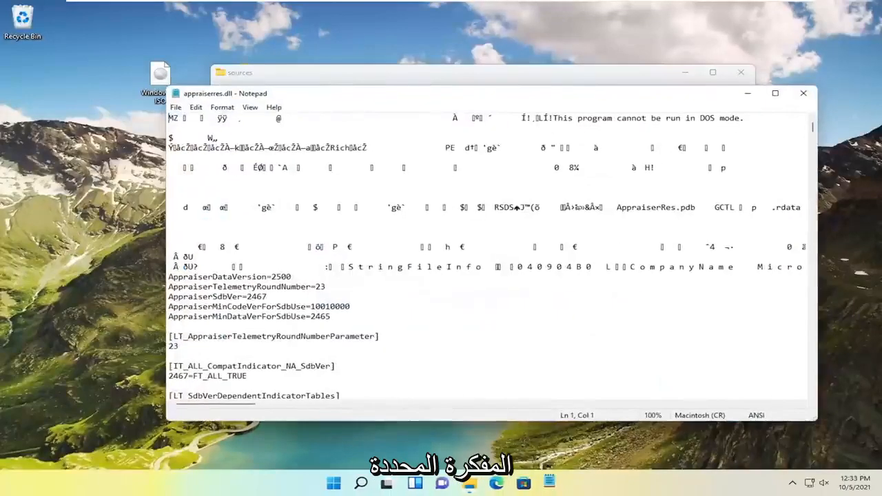
pyautogui.click(195, 108)
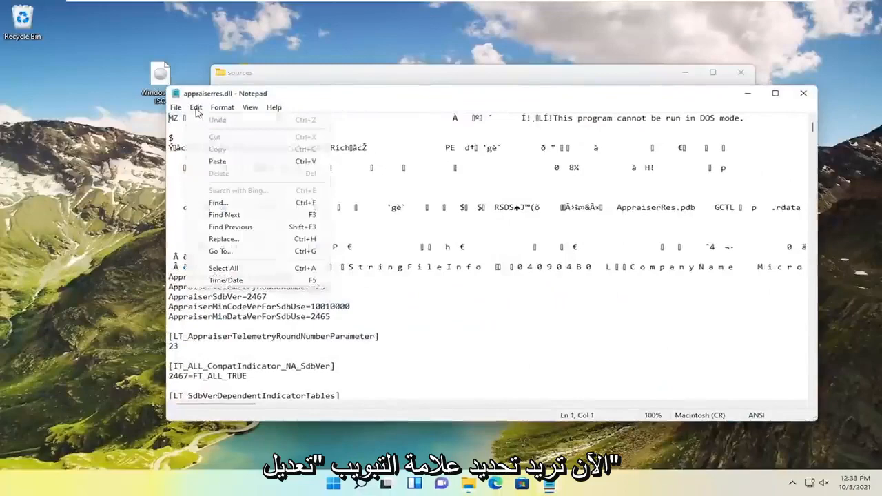
pyautogui.click(218, 203)
pyautogui.write('TPM')
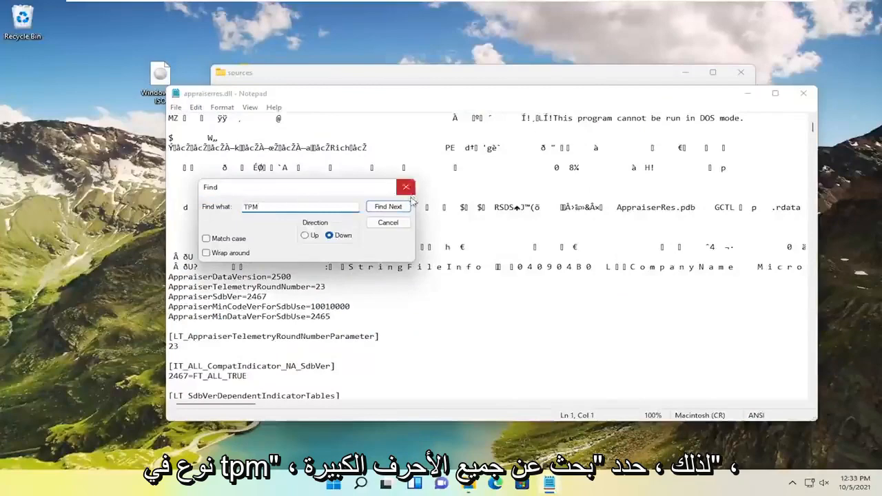
pyautogui.click(388, 207)
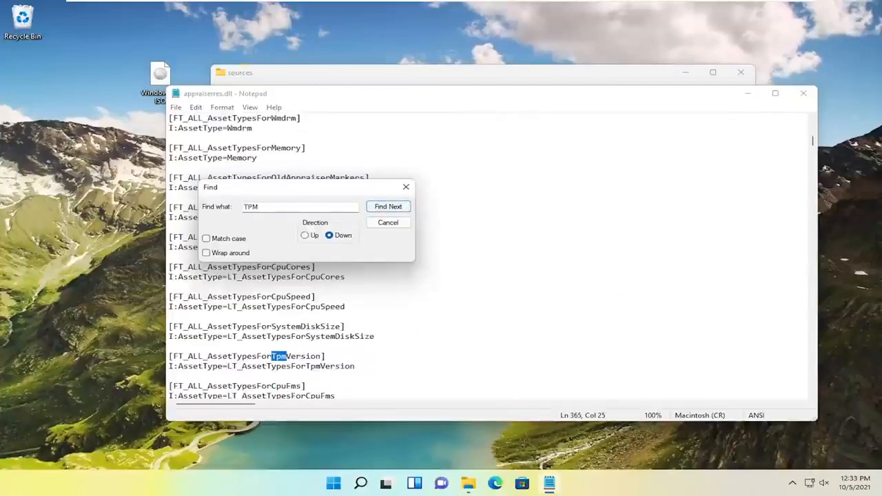
pyautogui.click(387, 207)
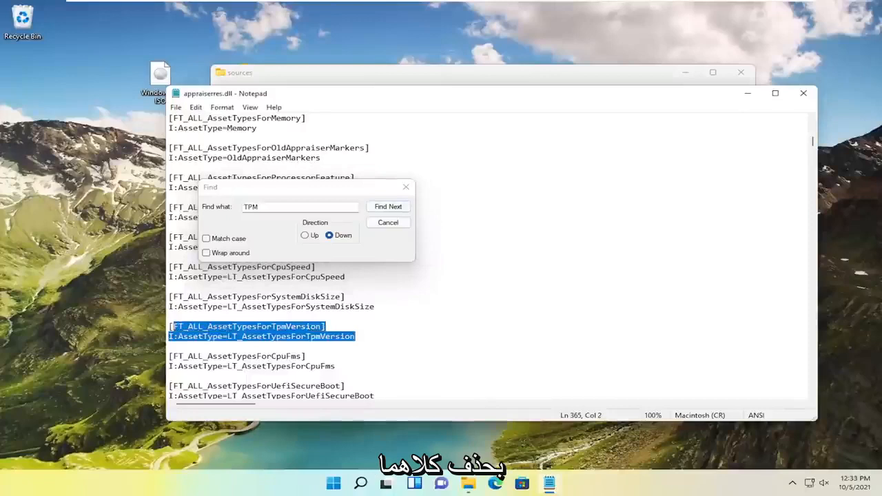
# Delete the selected TpmVersion asset-type lines from appraiserres.dll.
pyautogui.press('Delete')
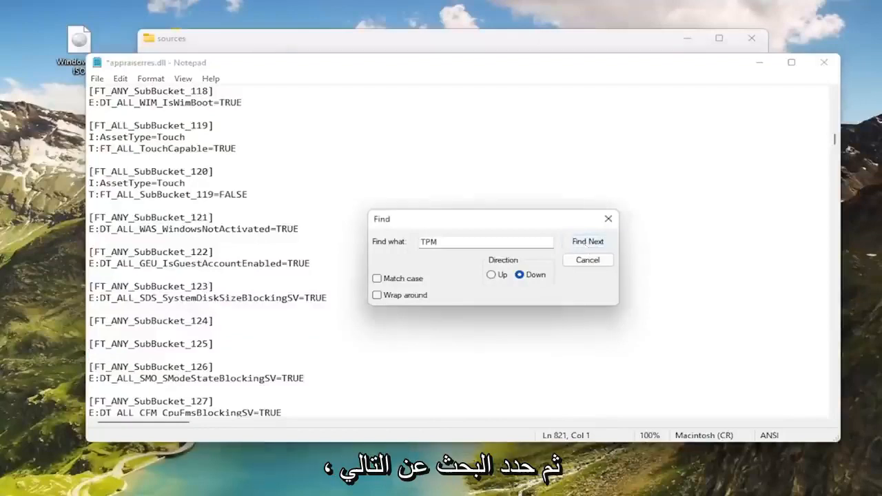
# Find the next TPM matches and select the [FT_ALL_CompatMarker_BlockedByTpmVersion] line.
pyautogui.click(588, 241)
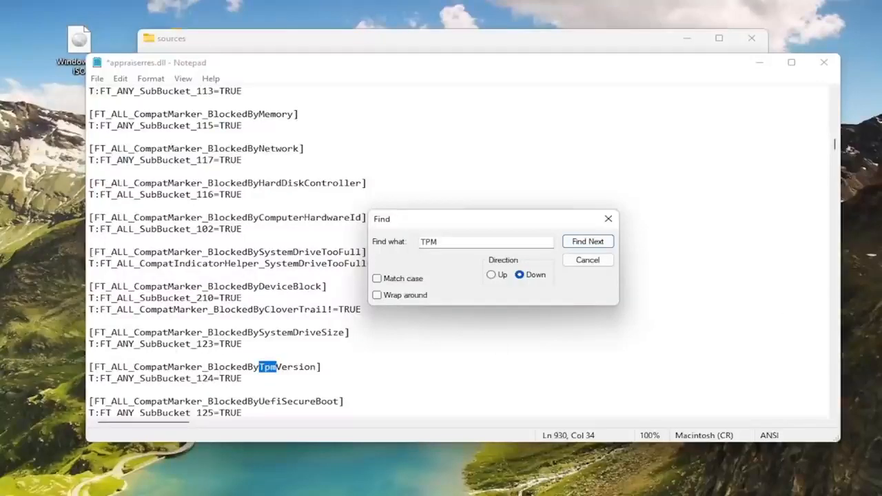
pyautogui.click(588, 241)
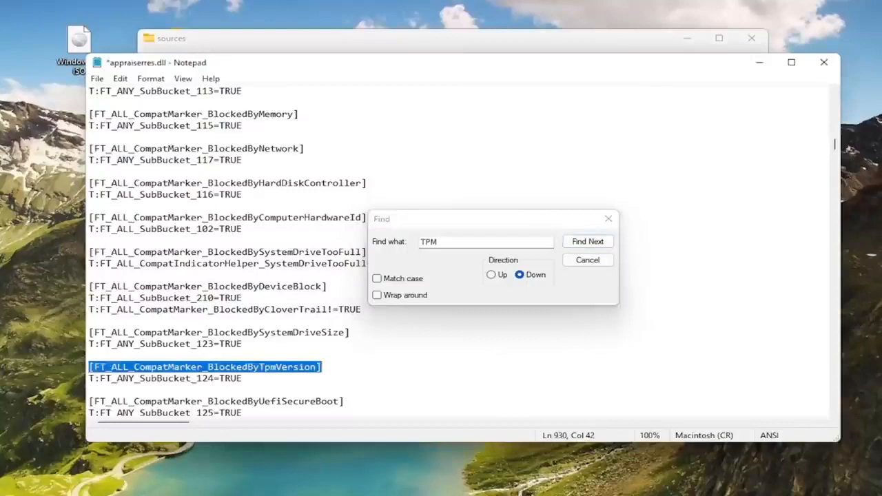
pyautogui.click(587, 241)
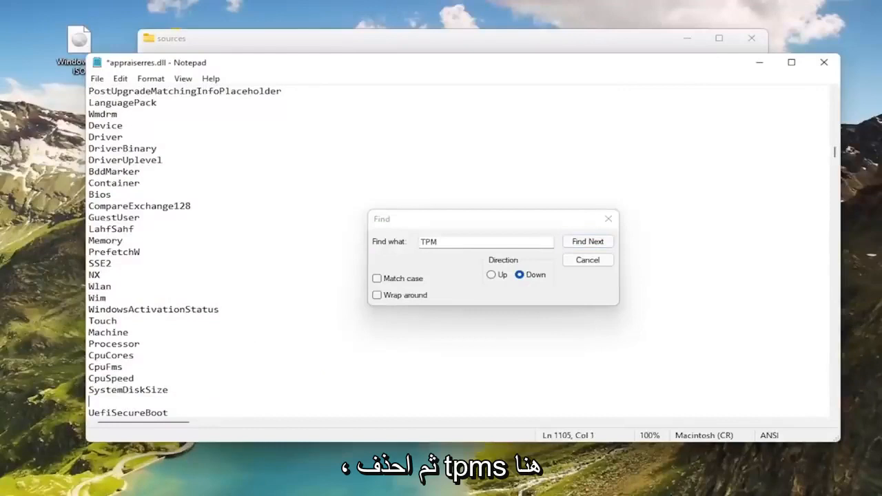
# Remove the TpmVersion asset section and TpmVersion entries from the blocking system and asset type lists.
pyautogui.click(587, 241)
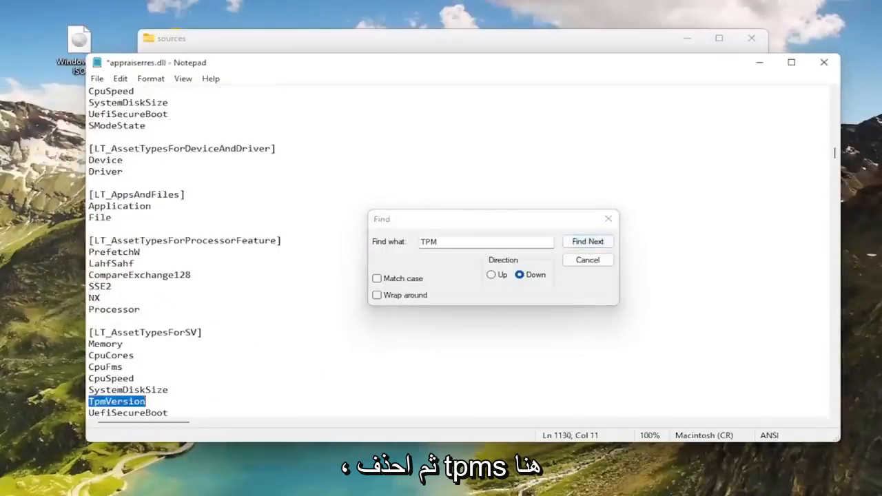
pyautogui.click(587, 242)
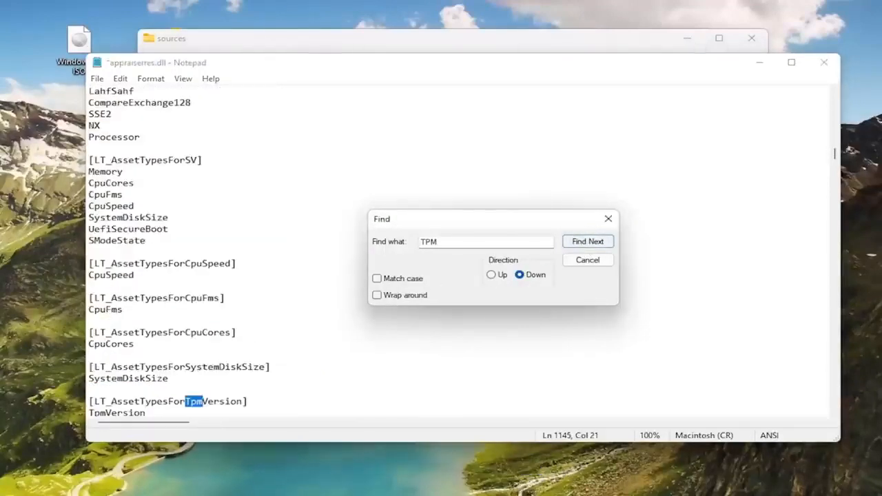
pyautogui.click(587, 240)
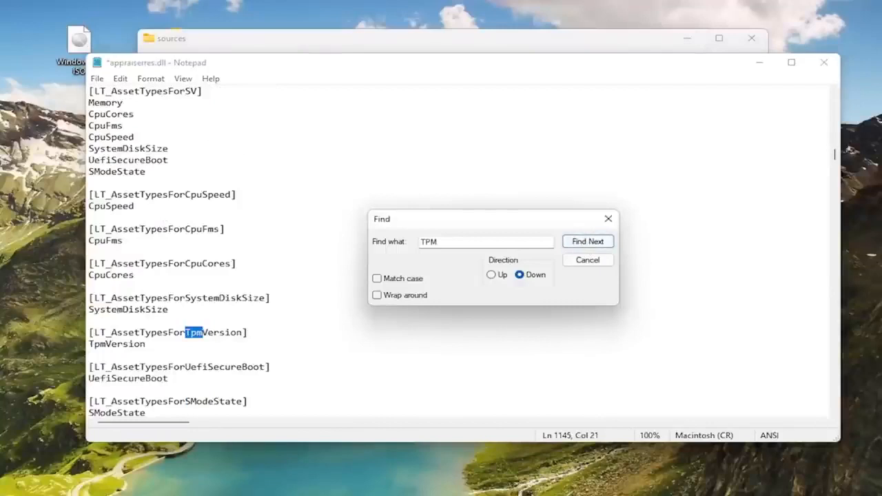
pyautogui.click(588, 241)
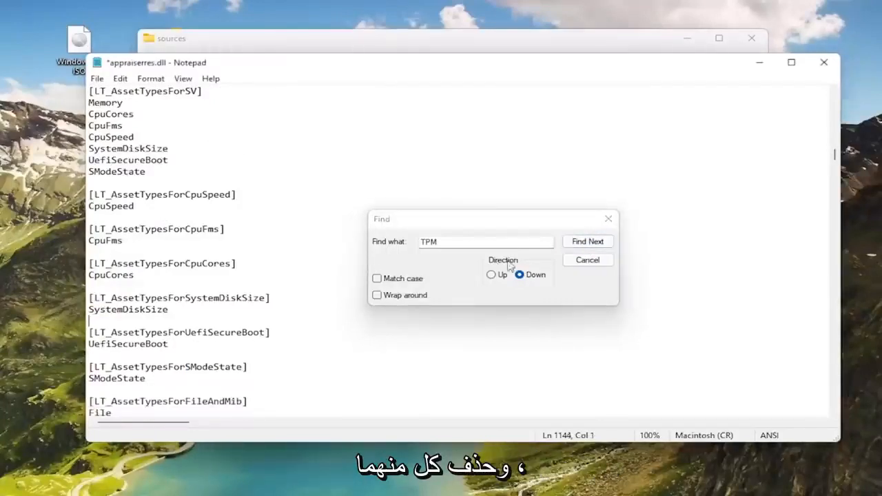
pyautogui.click(588, 240)
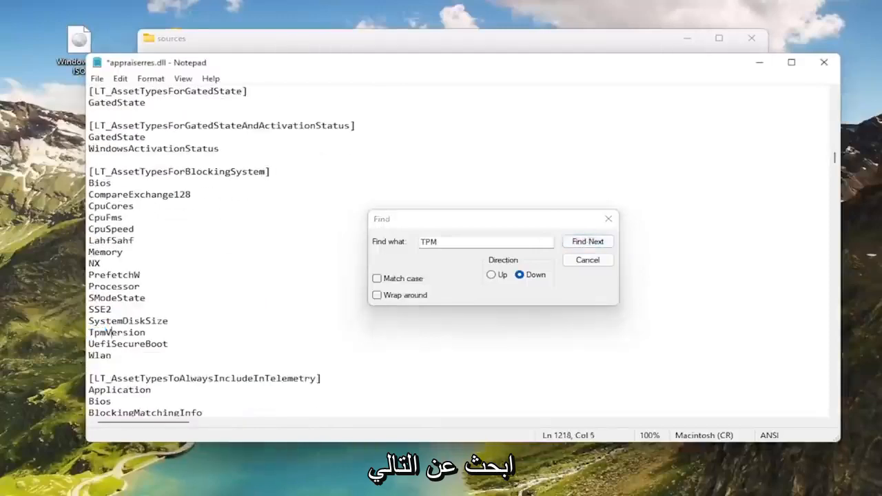
pyautogui.click(588, 240)
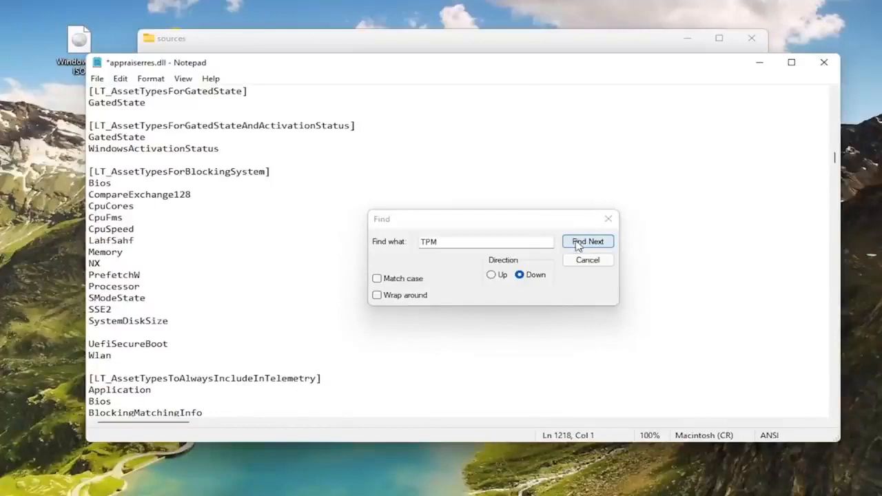
pyautogui.click(587, 241)
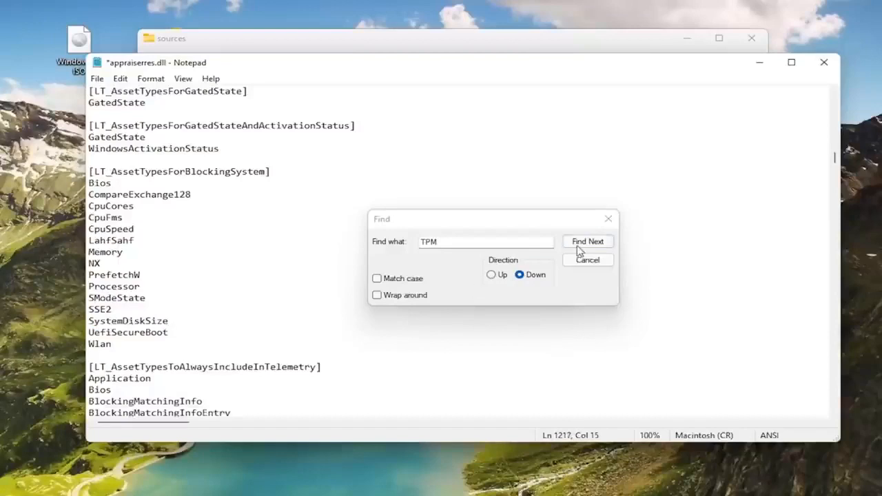
pyautogui.click(587, 241)
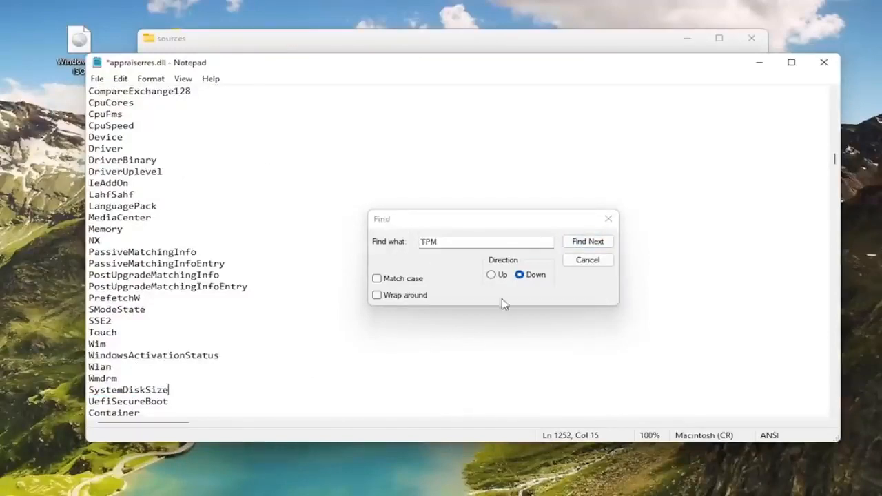
pyautogui.click(587, 241)
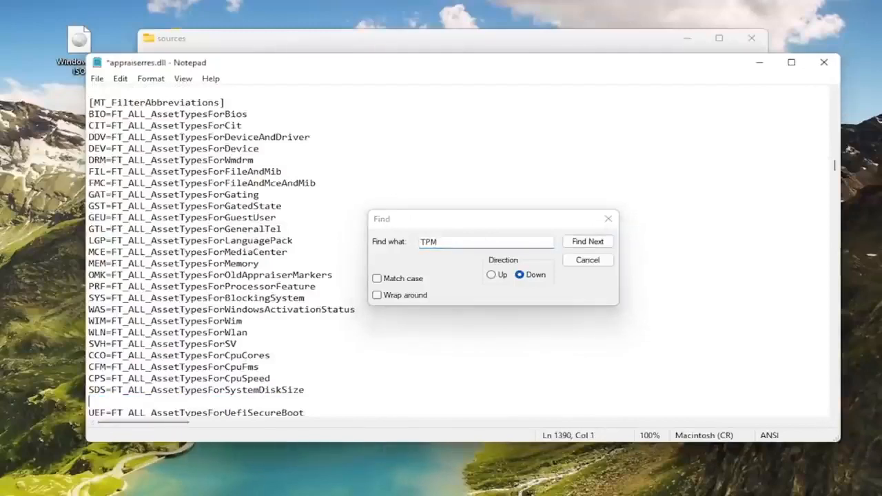
pyautogui.click(588, 242)
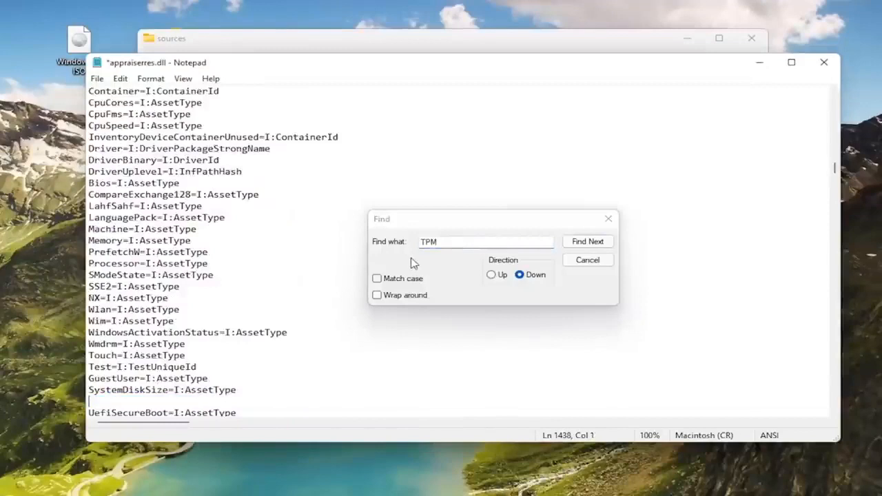
# Delete the TpmVersionBlockingSV rule, LT_TpmInvalidStates header and BlockedByTpmVersionSV sections.
pyautogui.click(587, 241)
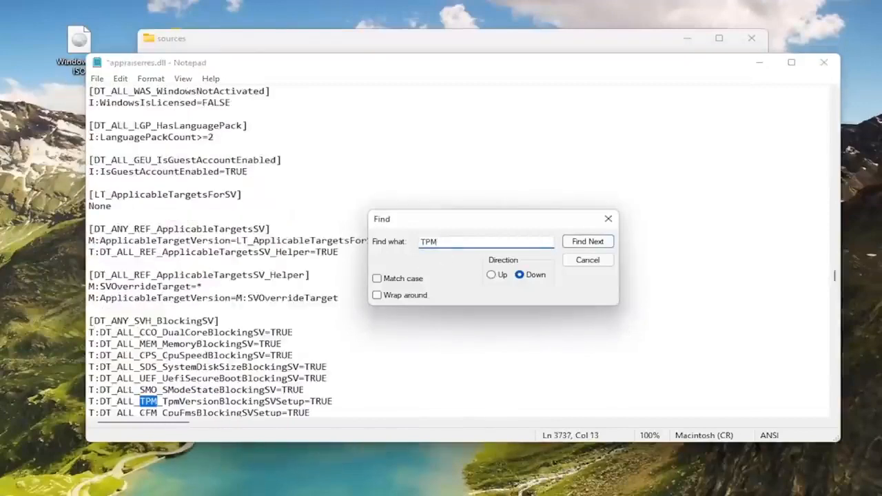
pyautogui.click(588, 241)
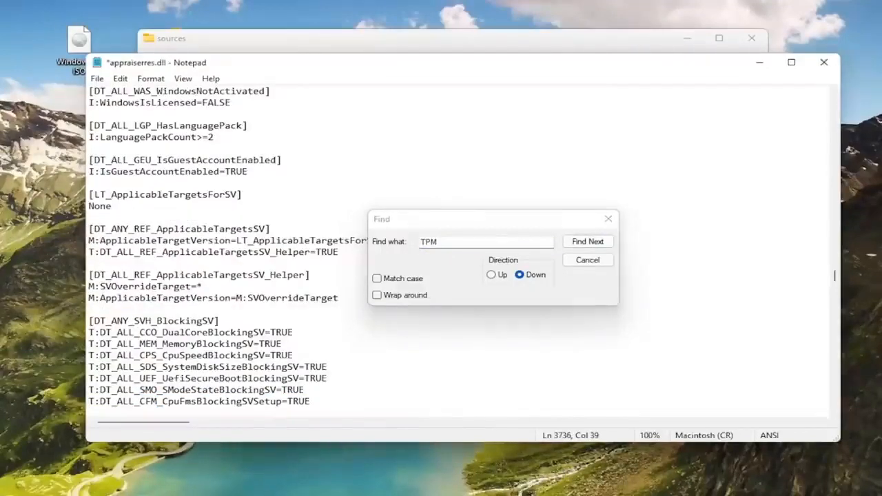
pyautogui.click(588, 240)
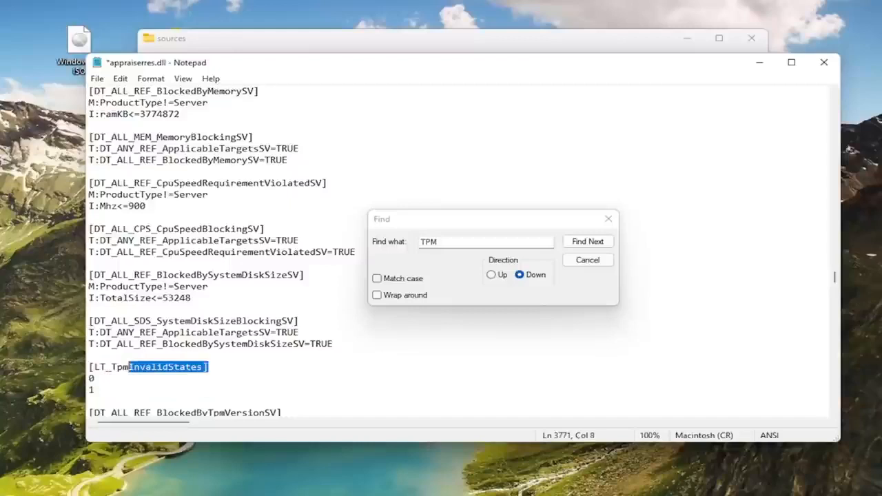
pyautogui.click(587, 241)
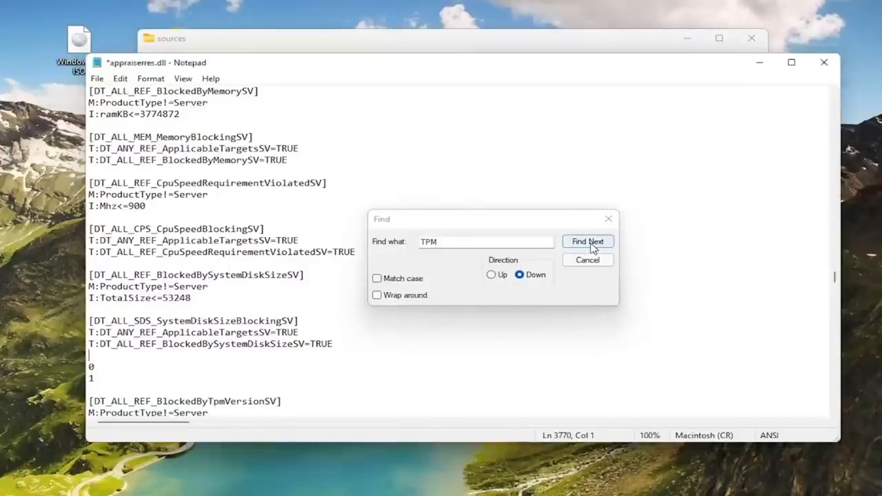
pyautogui.click(587, 241)
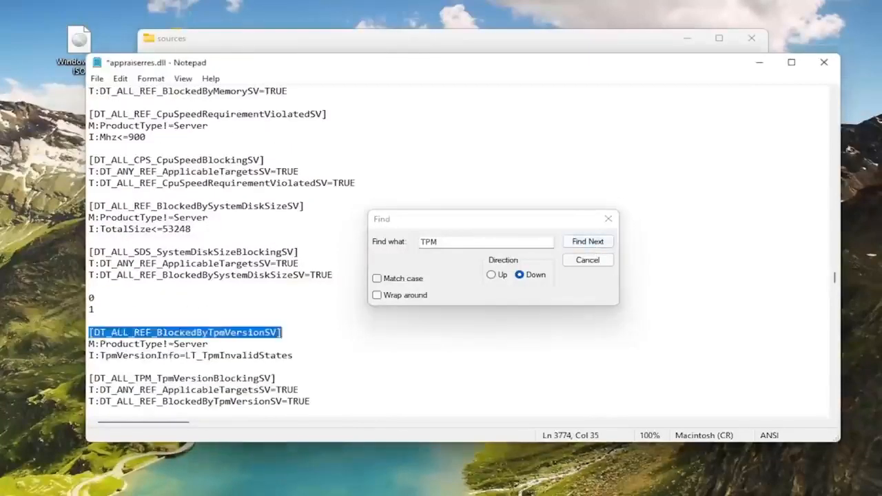
pyautogui.press('Delete')
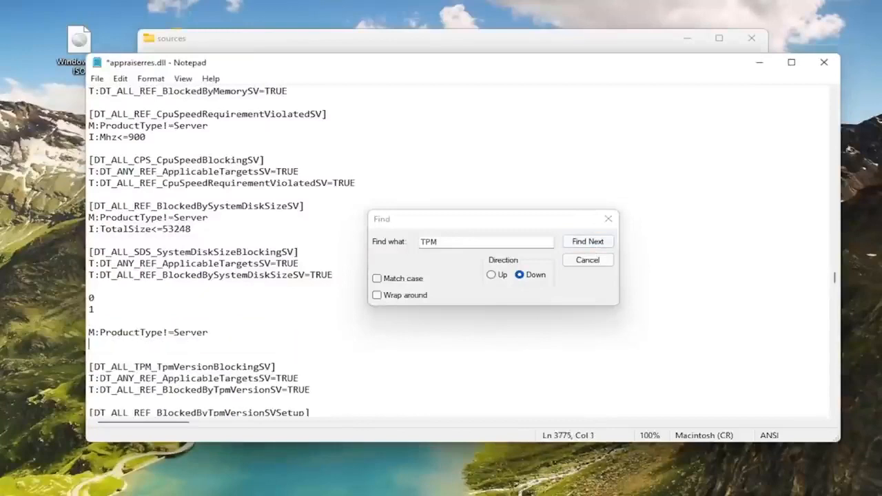
pyautogui.click(587, 241)
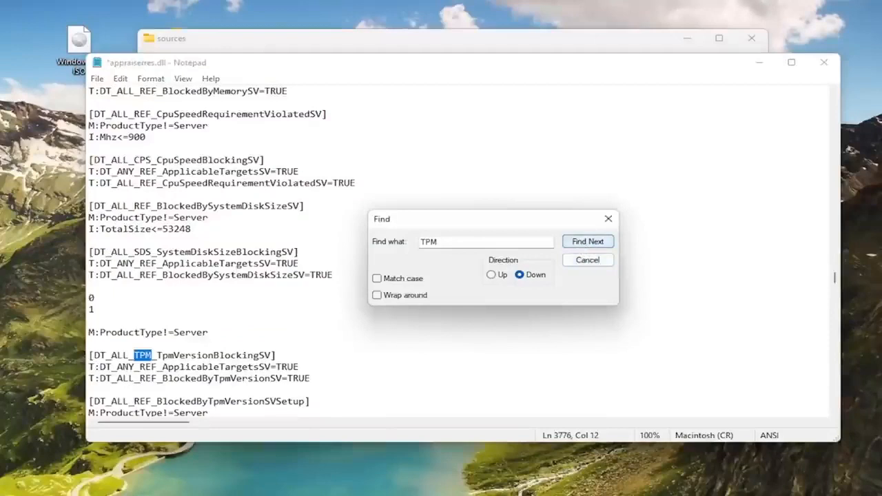
pyautogui.click(588, 241)
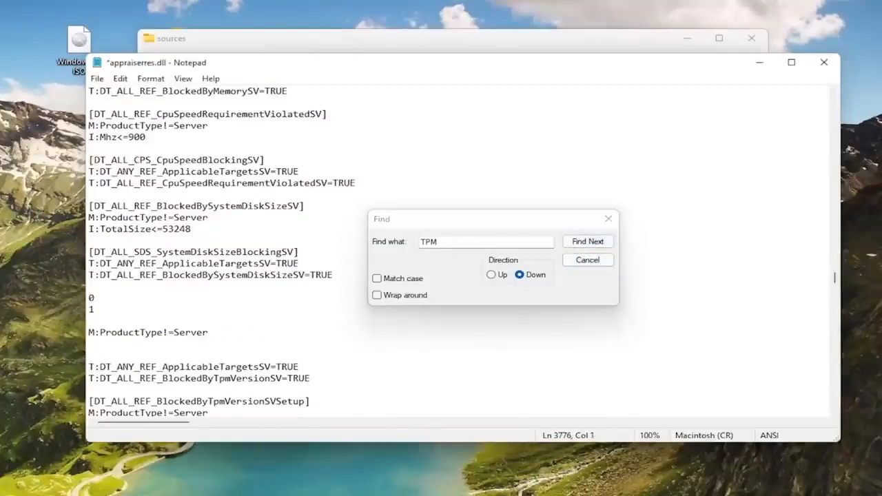
pyautogui.click(587, 241)
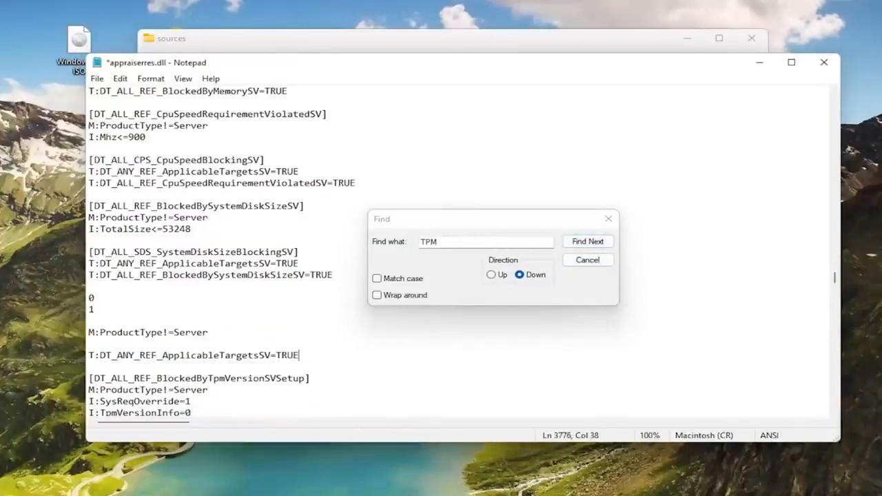
# Delete the BlockedByTpmVersionSVSetup header, TpmVersionInfo lines, TpmVersionBlockingSVSetup and SetupHelper TPM rule.
pyautogui.click(587, 241)
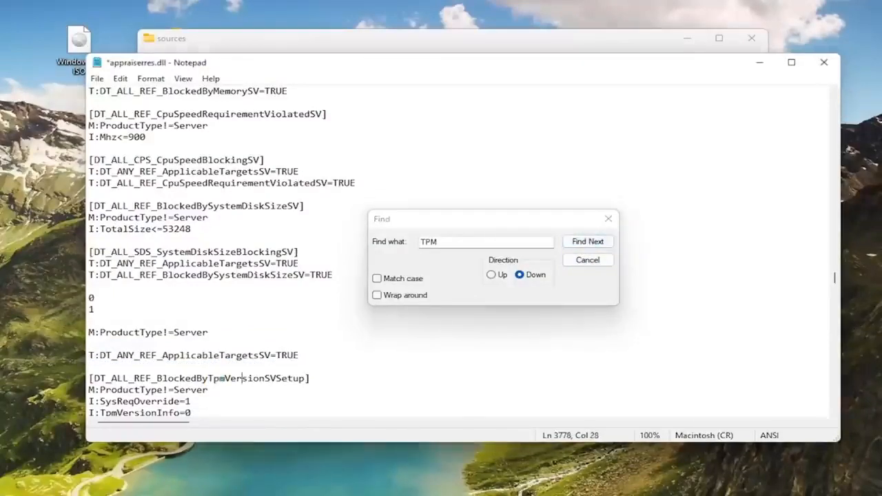
pyautogui.click(587, 241)
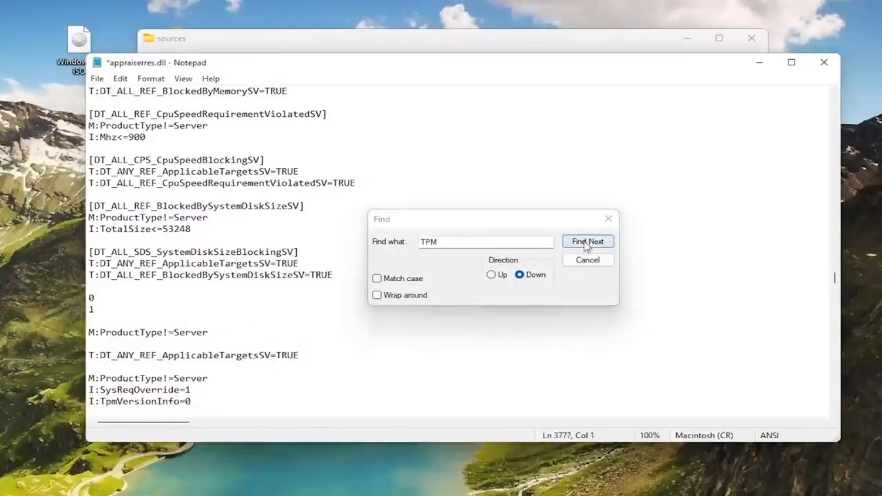
pyautogui.click(587, 241)
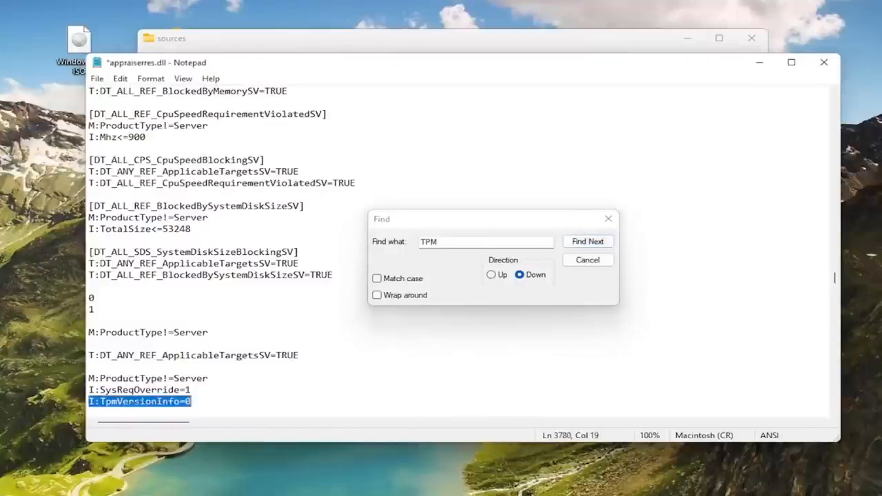
pyautogui.click(588, 241)
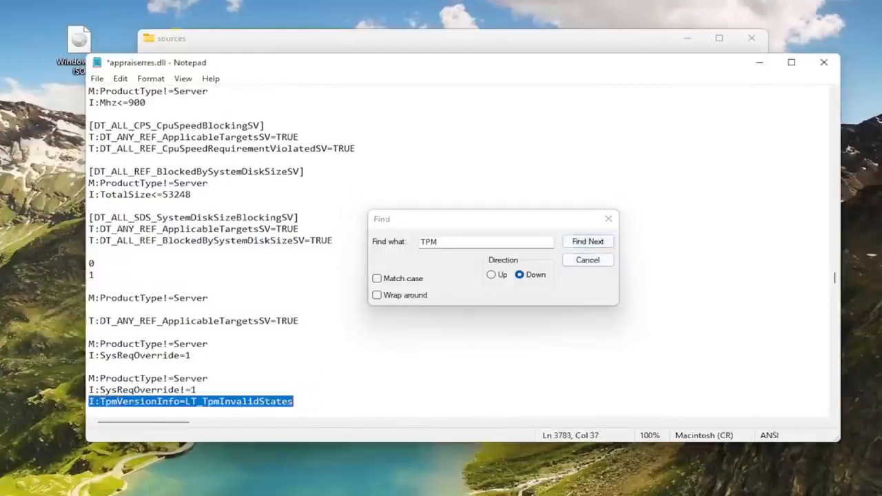
pyautogui.click(588, 241)
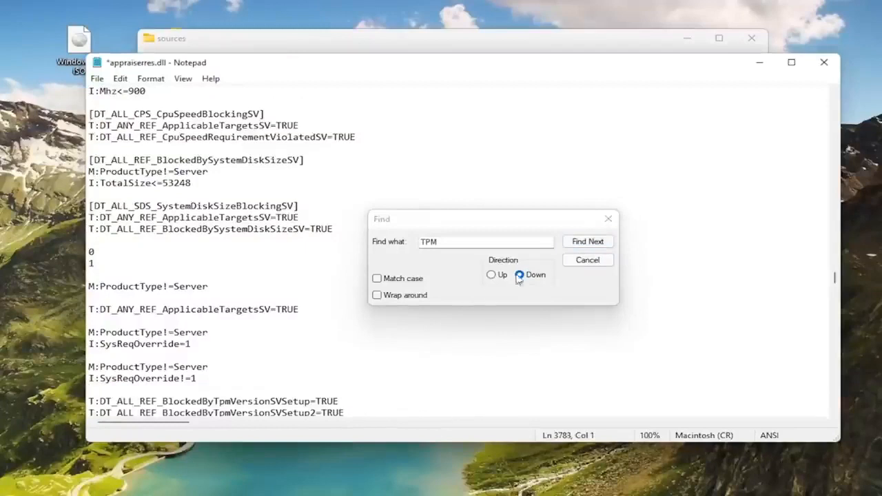
pyautogui.click(587, 242)
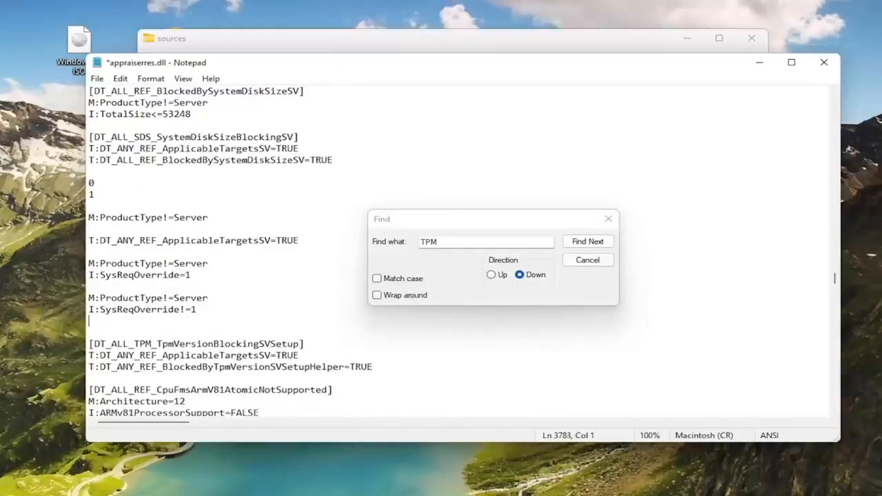
pyautogui.click(587, 240)
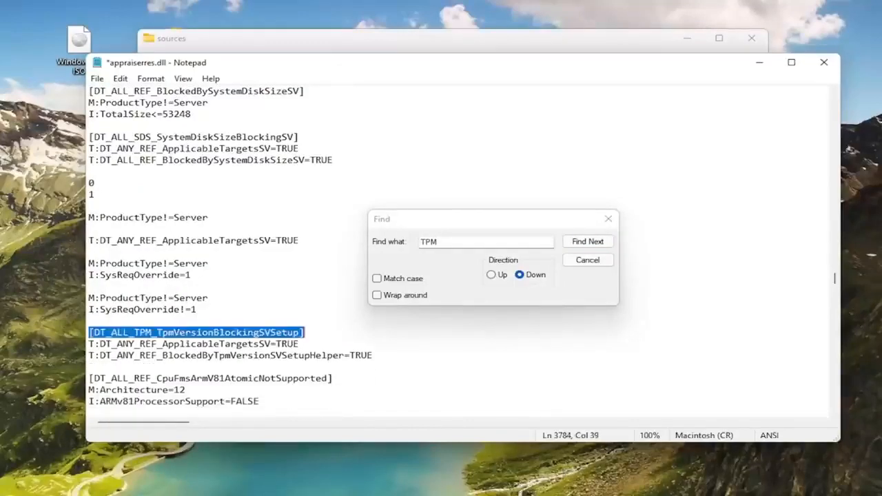
pyautogui.click(588, 241)
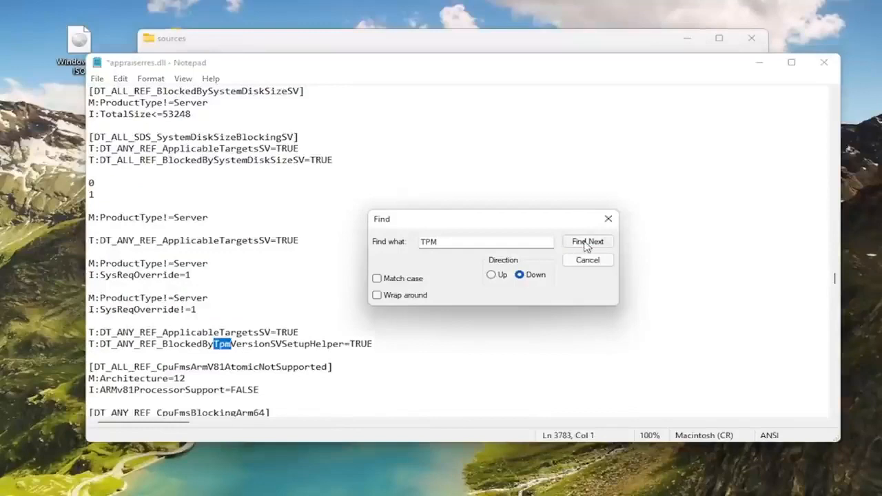
pyautogui.click(587, 241)
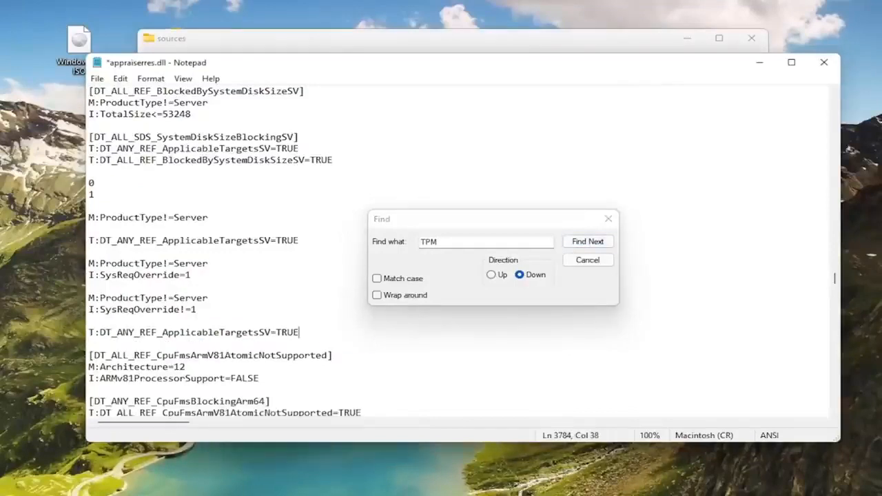
pyautogui.click(587, 241)
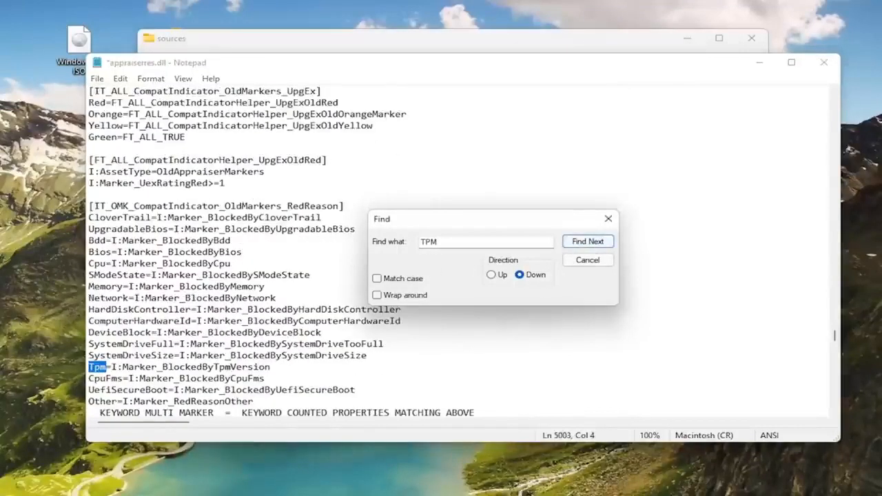
# Delete the last BlockedByTpmVersion line and confirm no TPM match remains searching Up or Down.
pyautogui.click(588, 241)
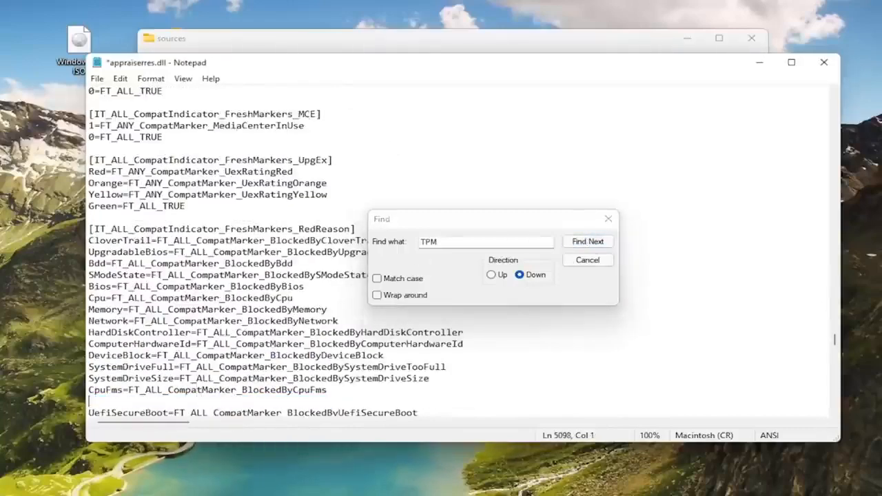
pyautogui.click(587, 241)
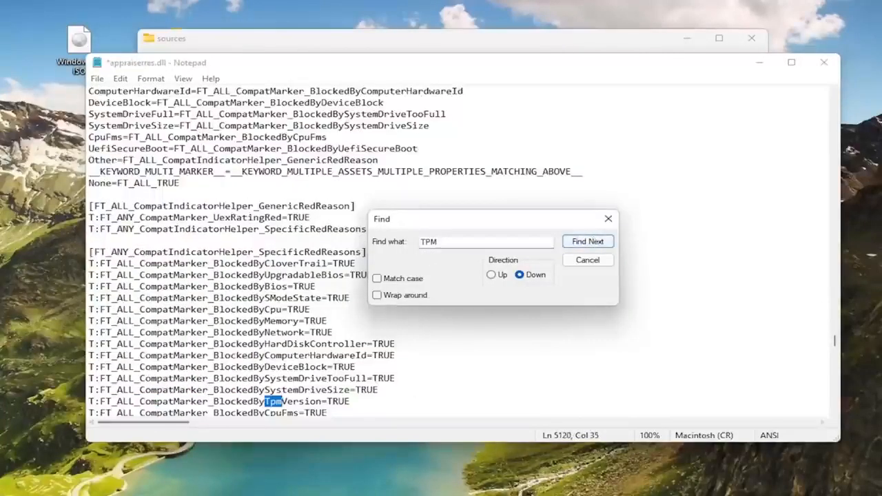
pyautogui.click(587, 240)
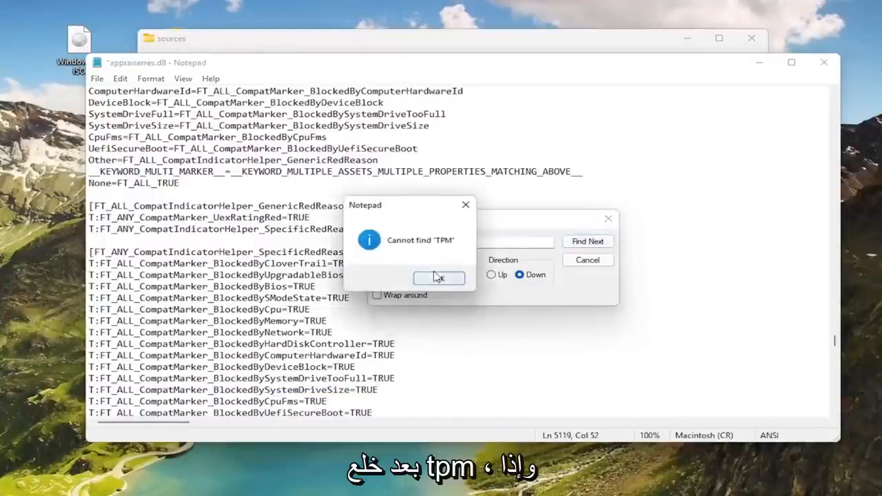
pyautogui.click(490, 275)
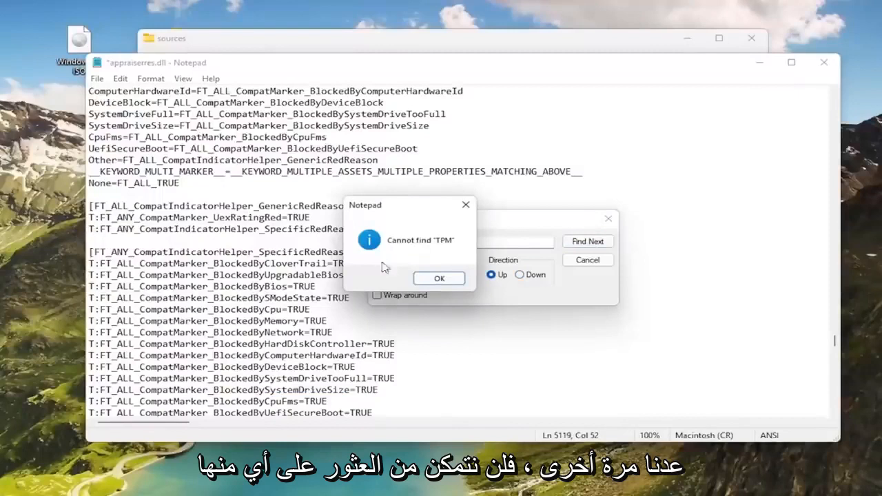
pyautogui.click(438, 279)
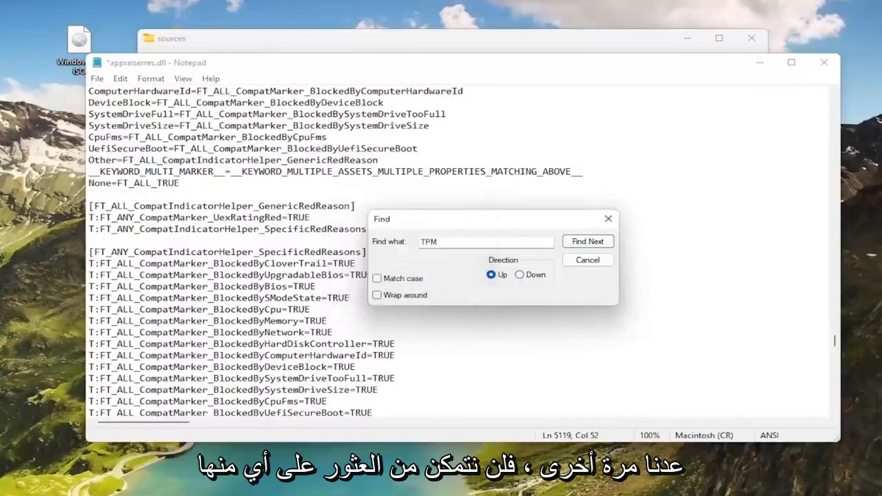
# Search for UEFI and delete the two UefiSecureBoot marker lines from the compatibility reason sections.
pyautogui.write('UEI')
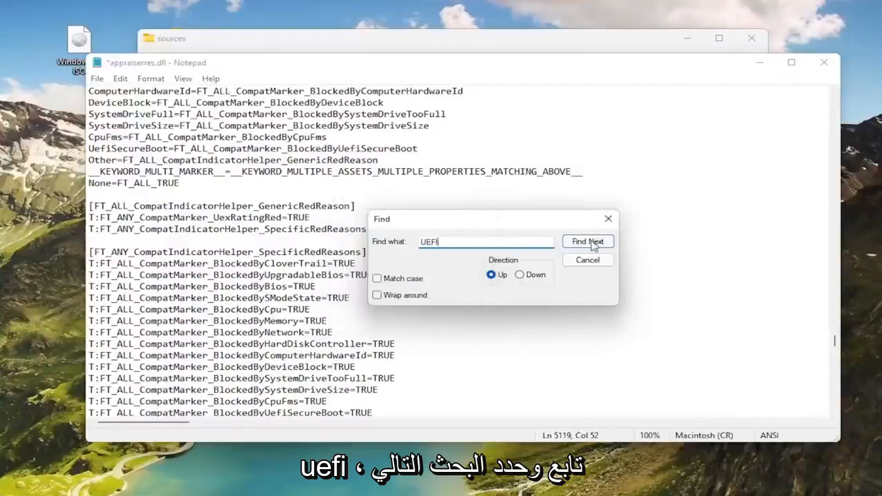
pyautogui.click(588, 241)
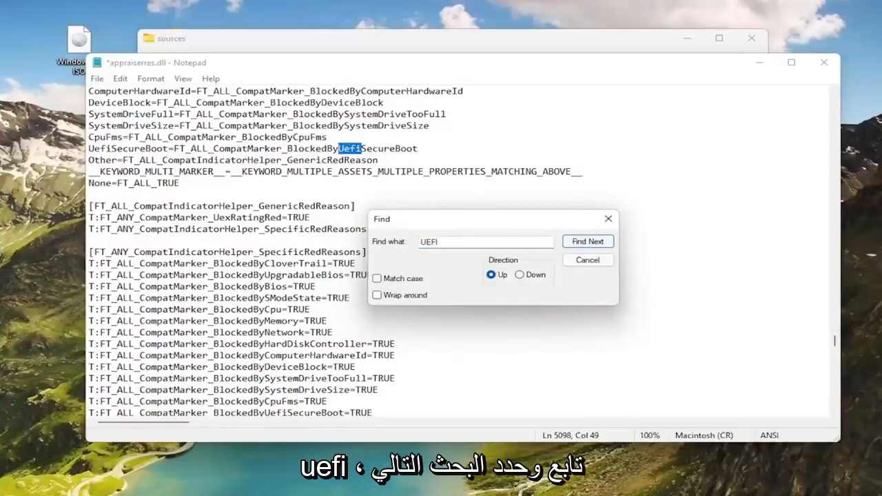
pyautogui.click(588, 241)
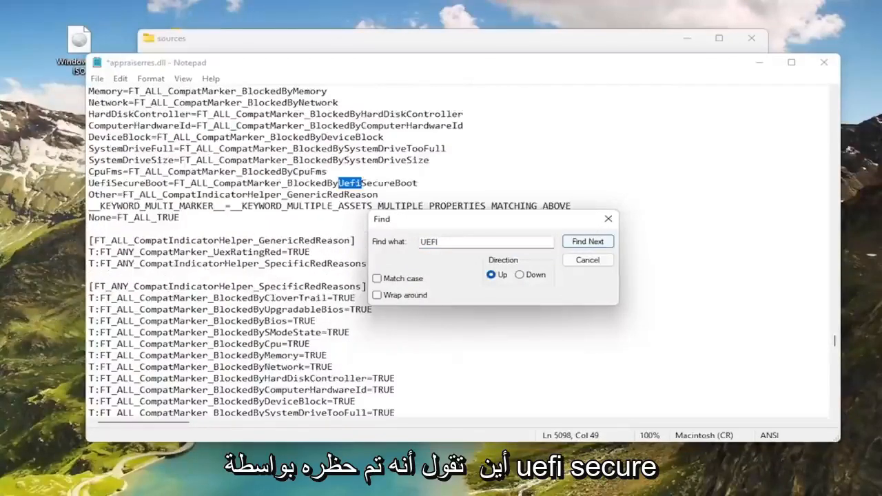
pyautogui.click(588, 240)
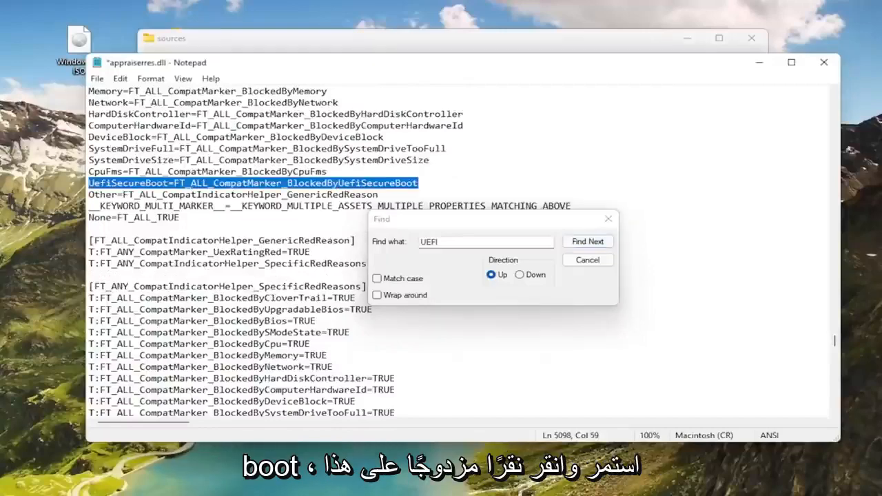
pyautogui.click(588, 242)
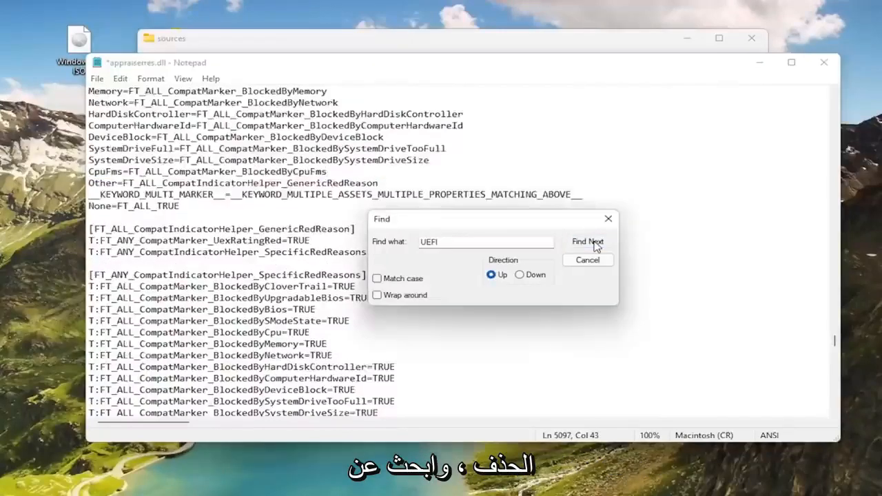
pyautogui.click(587, 242)
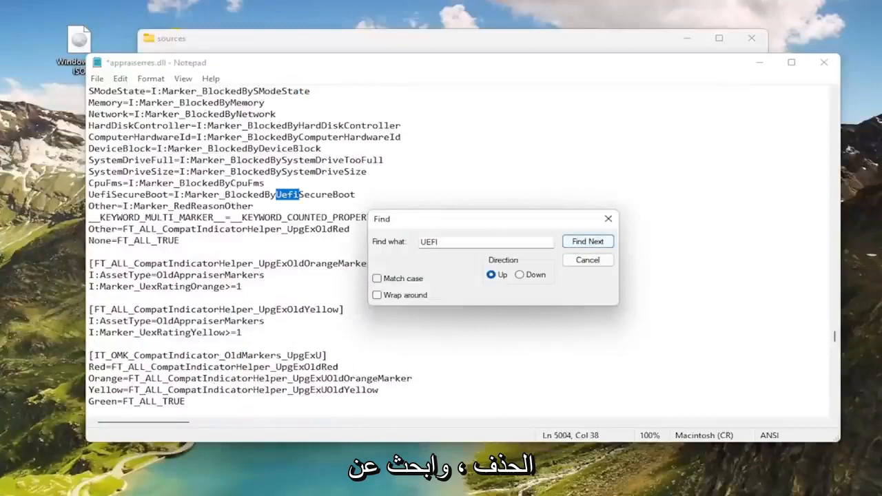
pyautogui.click(588, 240)
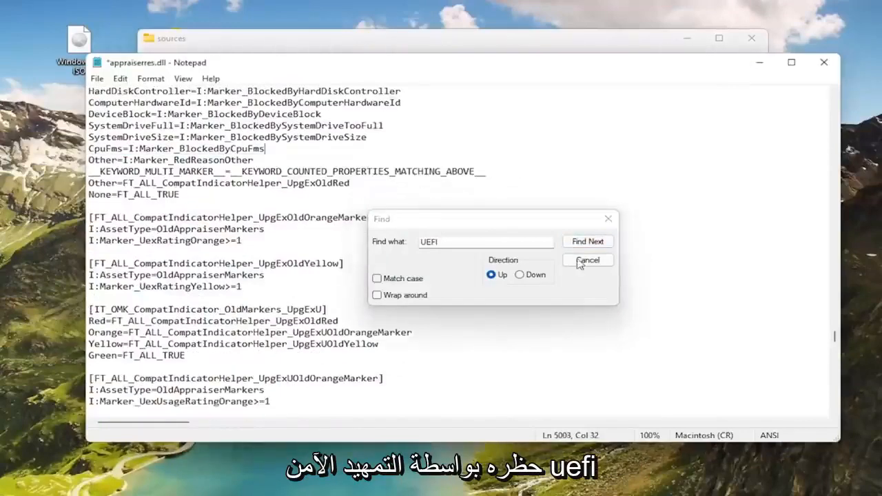
pyautogui.click(587, 241)
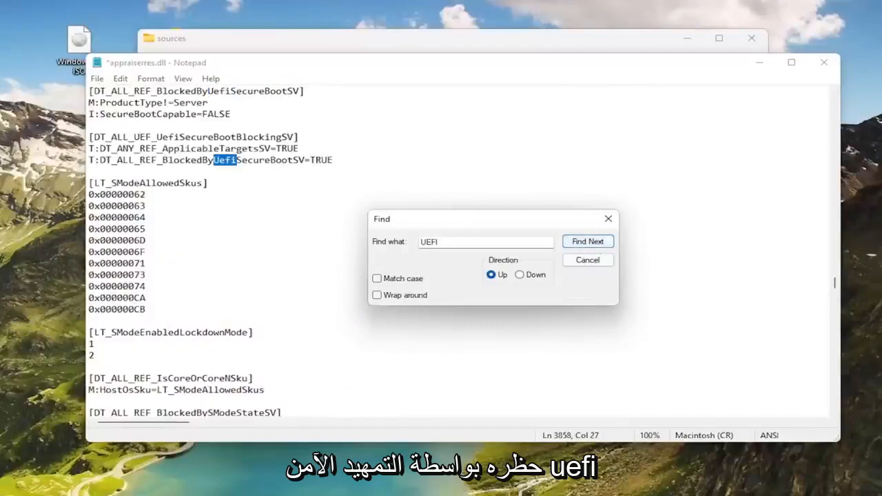
# Delete the BlockedByUefiSecureBootSV entry, its section header and the UefiSecureBootBlockingSV entry.
pyautogui.click(587, 241)
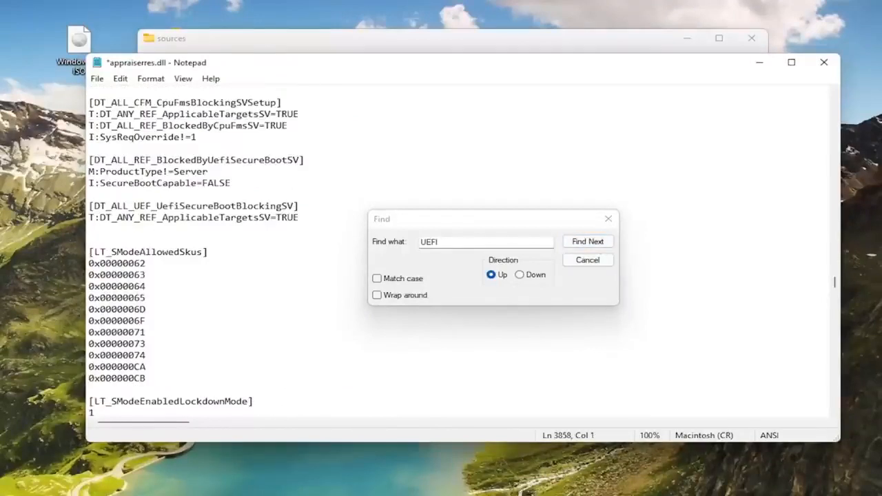
pyautogui.click(588, 240)
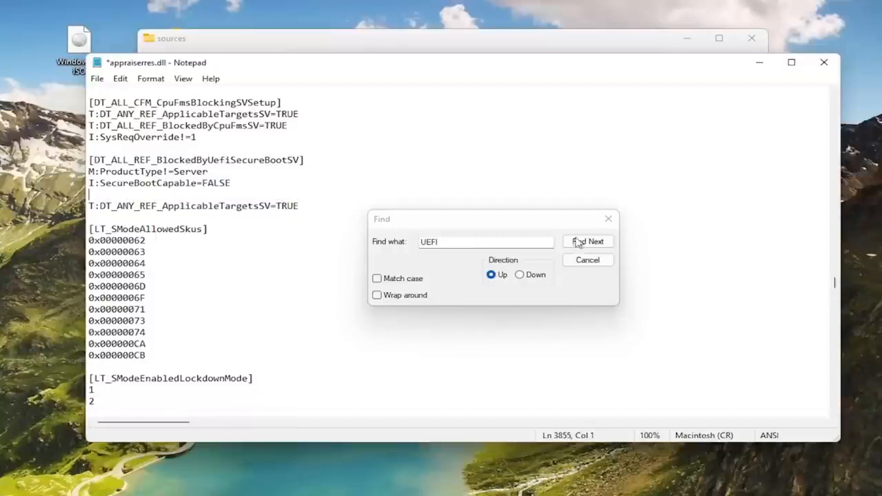
pyautogui.click(587, 241)
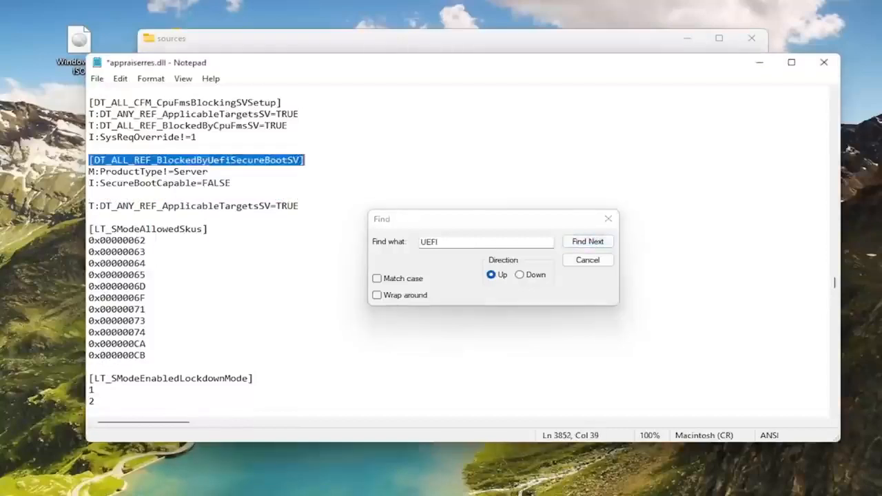
pyautogui.click(587, 241)
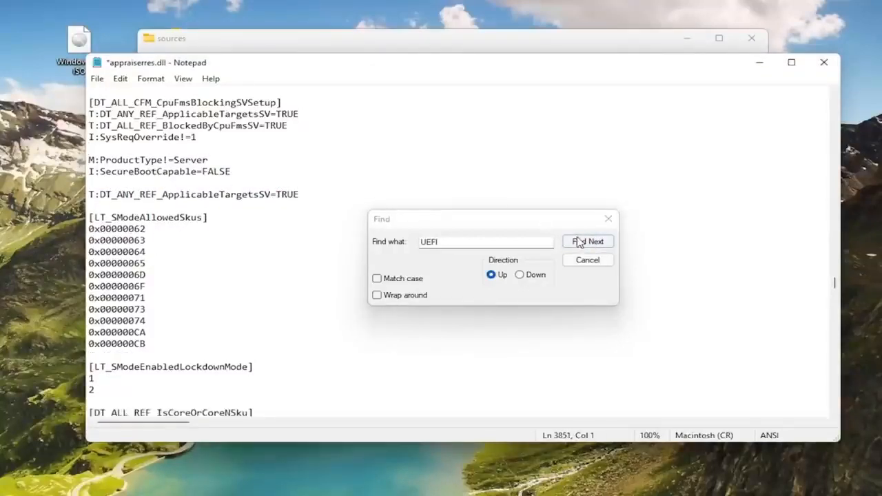
pyautogui.click(587, 241)
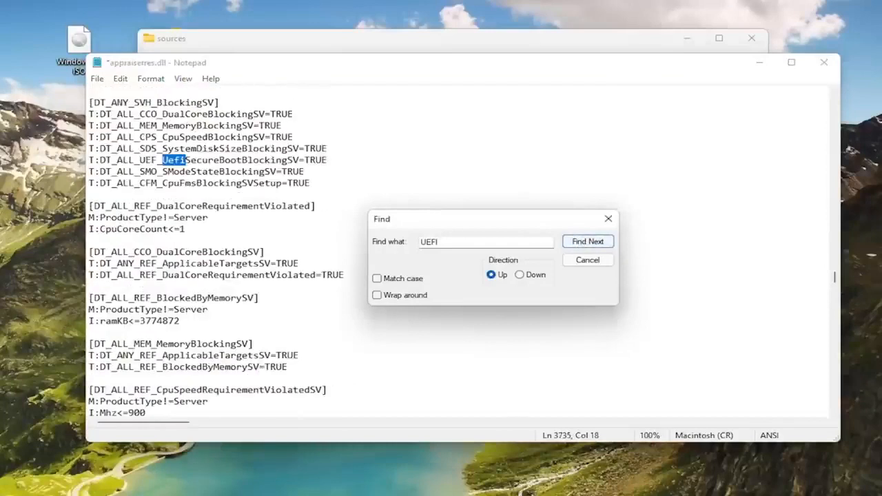
pyautogui.click(587, 241)
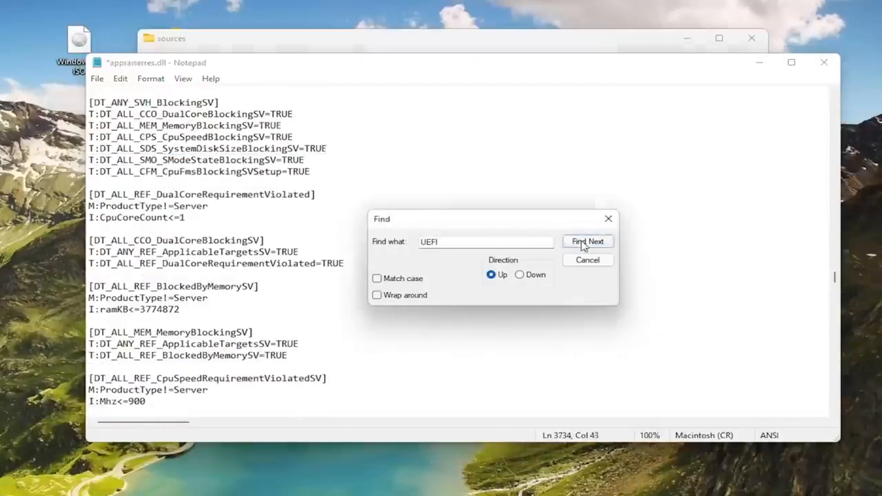
pyautogui.click(587, 241)
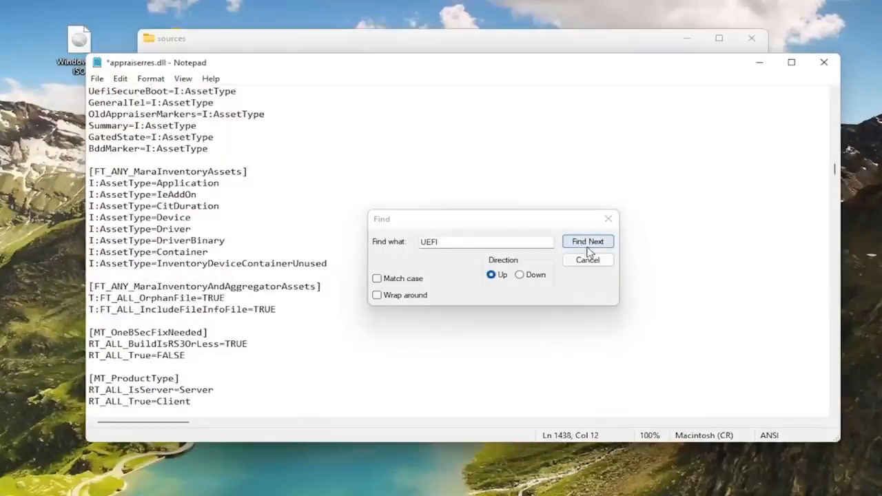
pyautogui.click(587, 241)
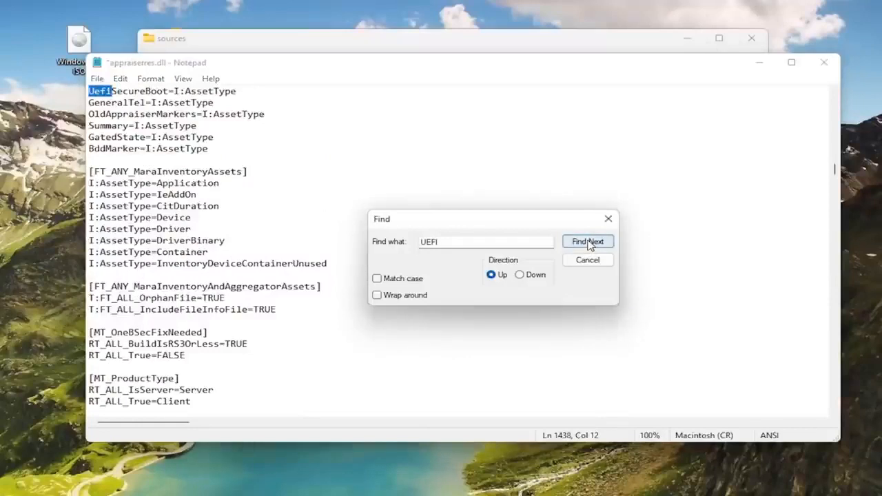
# Delete the UefiSecureBoot asset type lines, list entry and asset types section found next.
pyautogui.click(587, 241)
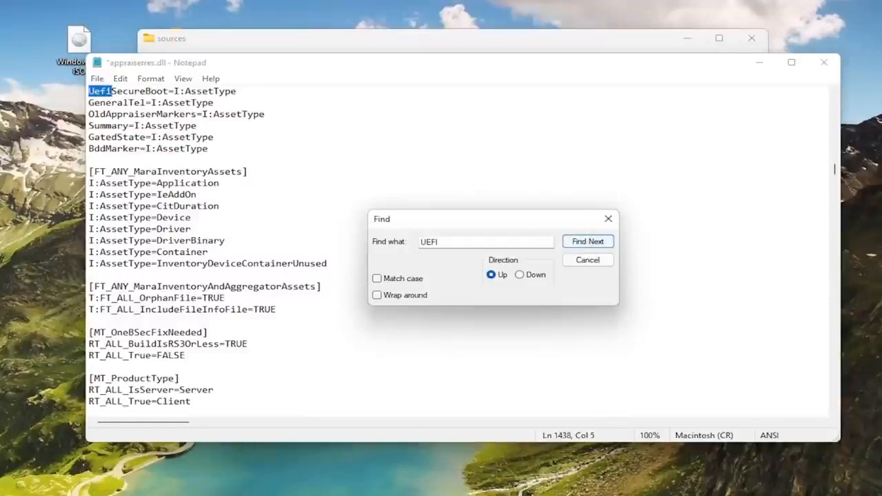
pyautogui.click(588, 241)
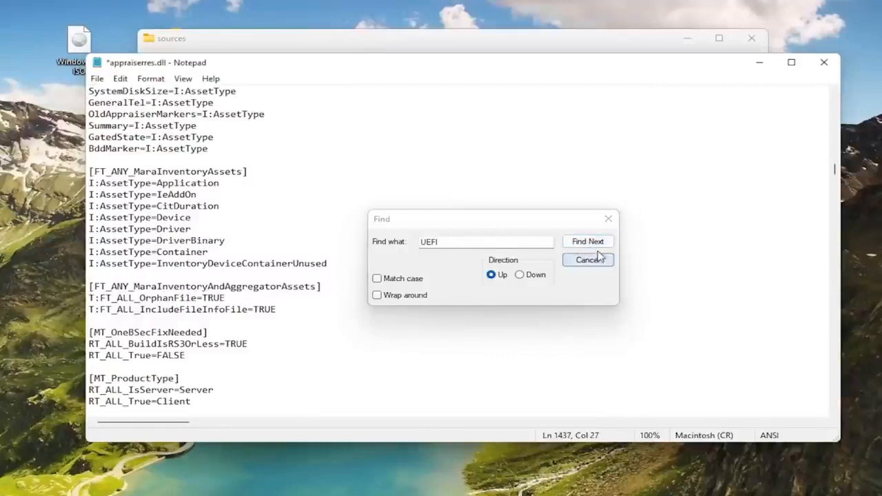
pyautogui.click(588, 240)
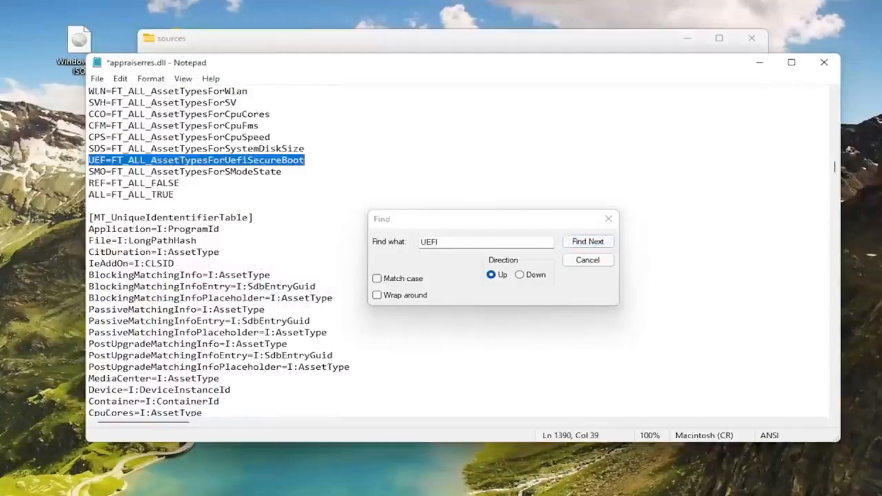
pyautogui.click(588, 242)
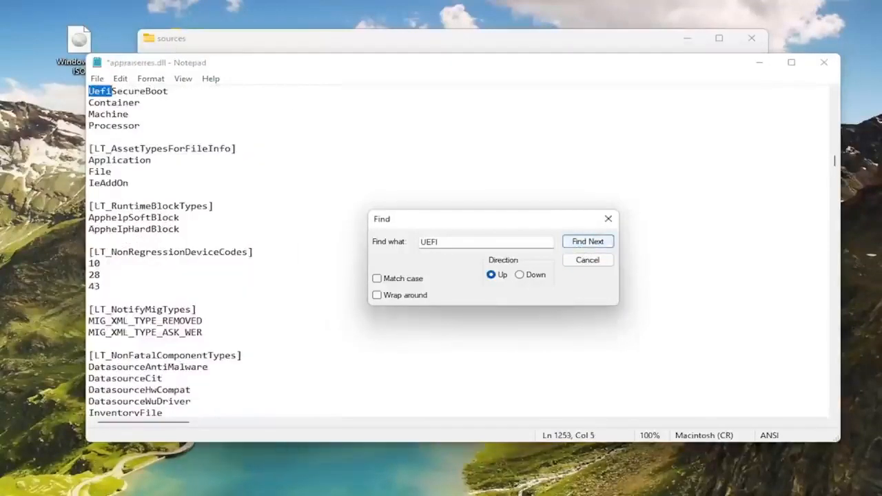
pyautogui.click(588, 241)
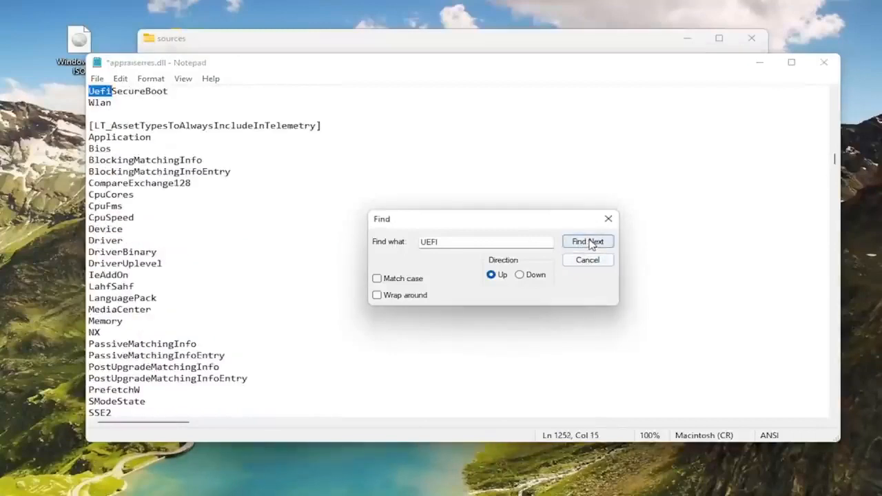
pyautogui.click(587, 242)
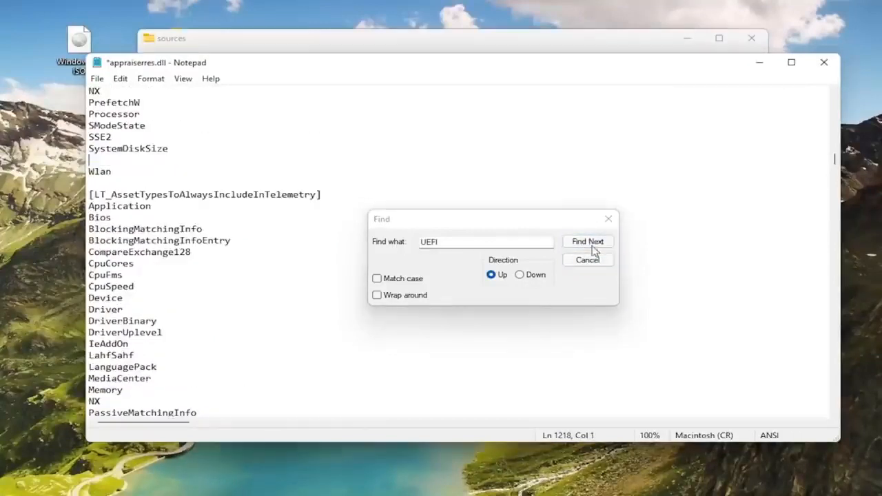
pyautogui.click(587, 241)
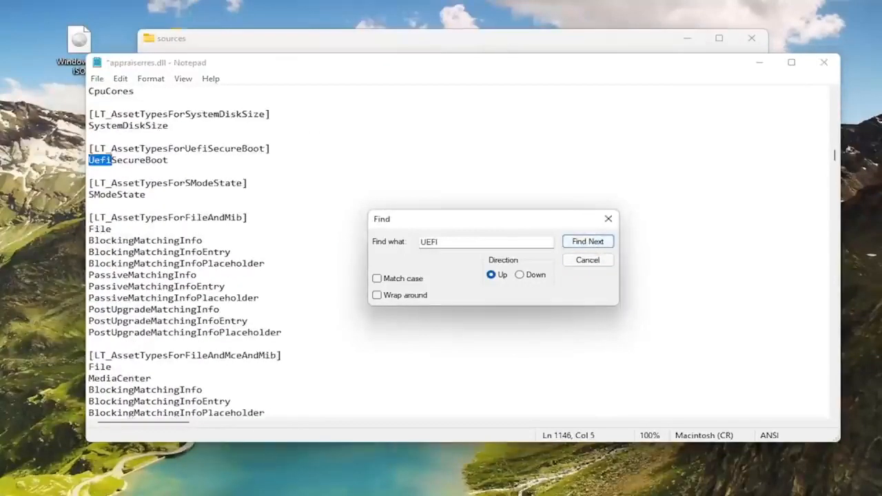
pyautogui.click(588, 241)
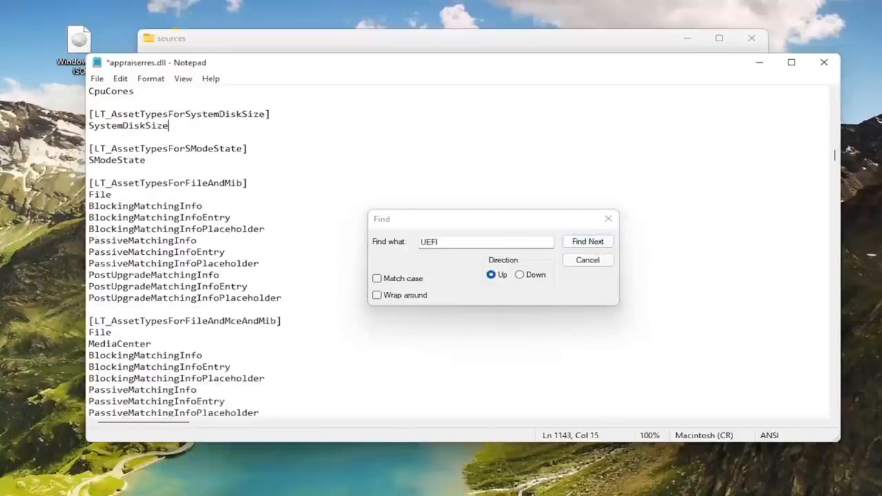
# Keep searching UEFI and delete the BlockedByUefiSecureBoot heading when found.
pyautogui.click(588, 241)
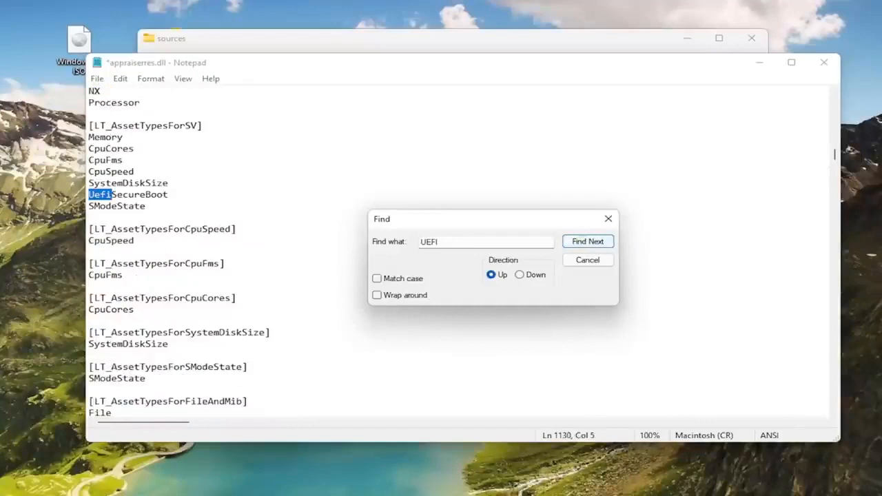
pyautogui.click(588, 241)
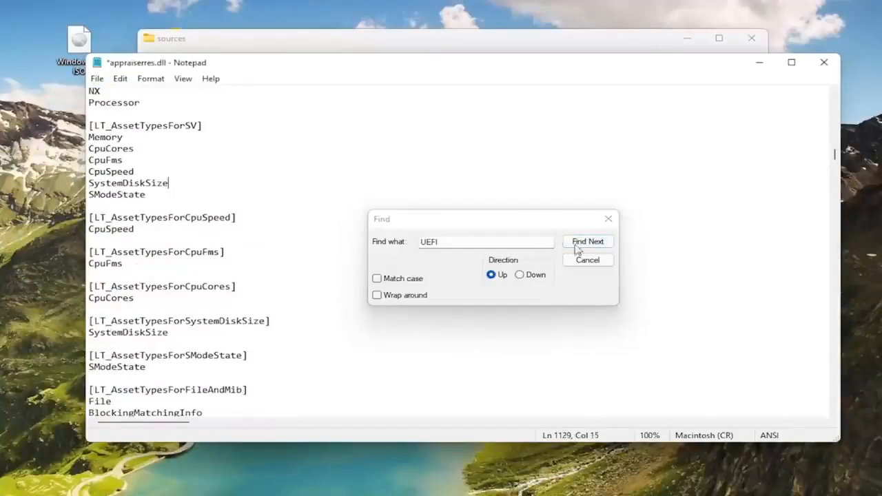
pyautogui.click(587, 241)
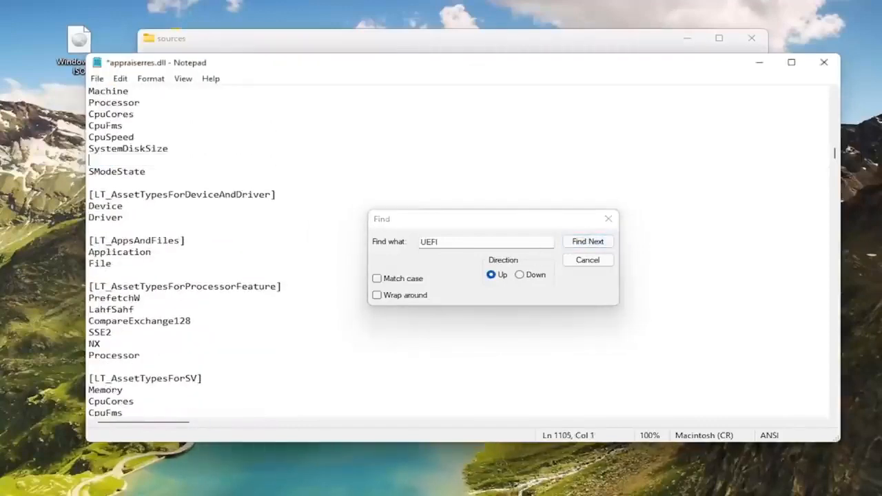
pyautogui.click(588, 242)
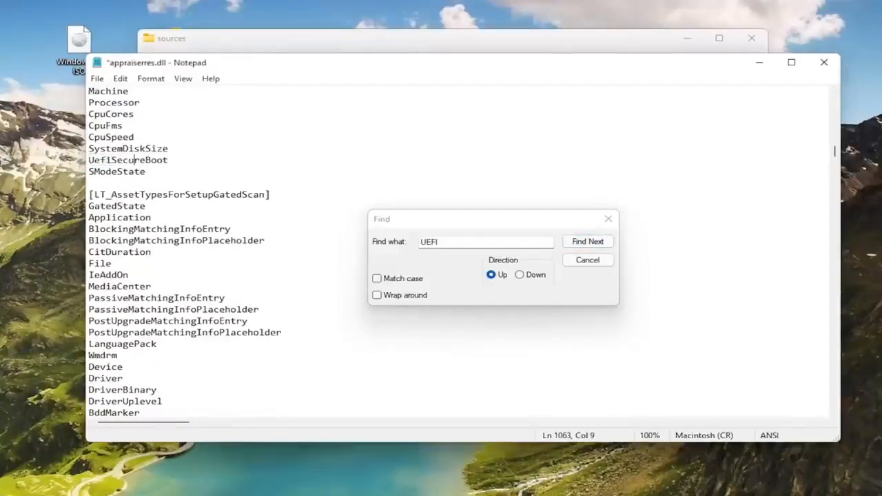
pyautogui.click(587, 241)
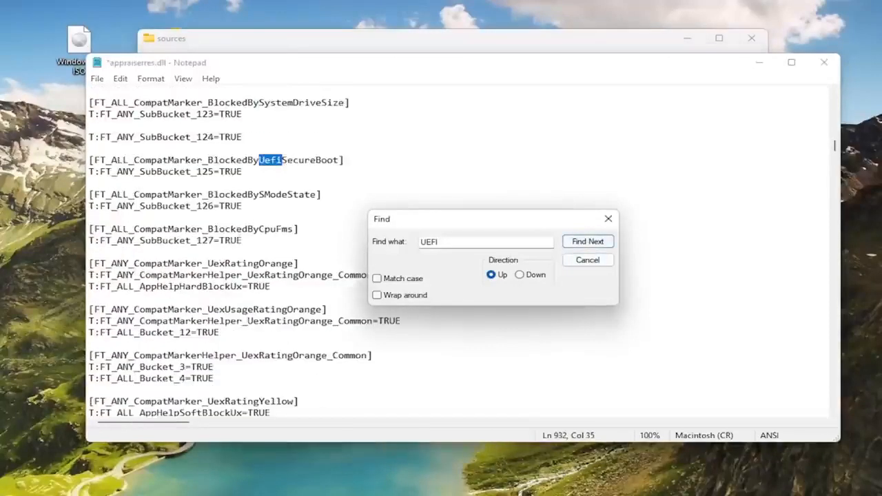
pyautogui.click(587, 241)
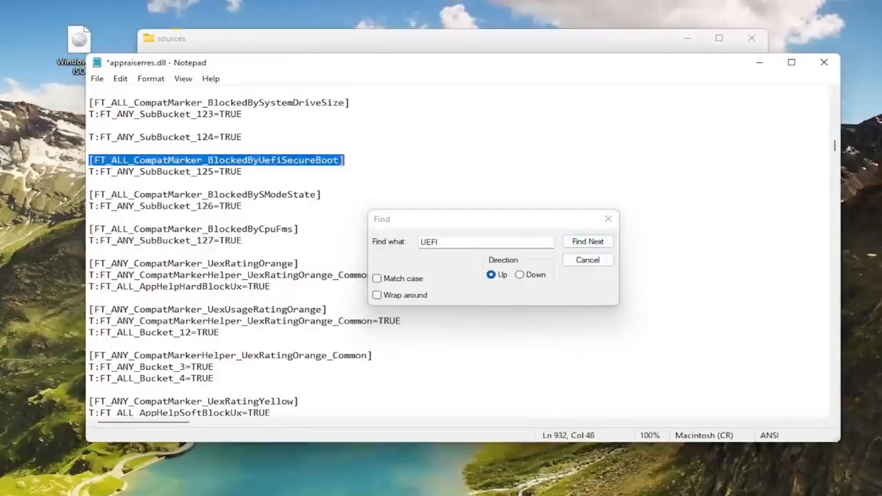
pyautogui.click(587, 241)
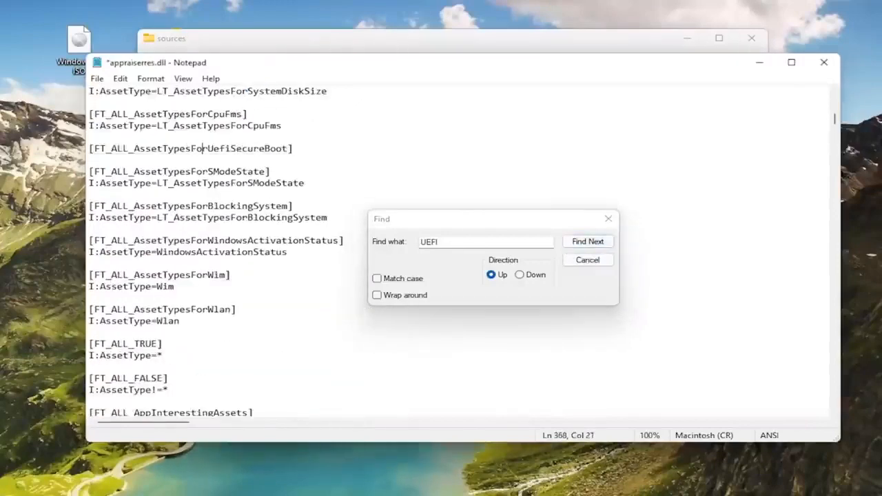
# Confirm the UEFI search finds nothing more, dismiss the notice and close Find.
pyautogui.click(587, 242)
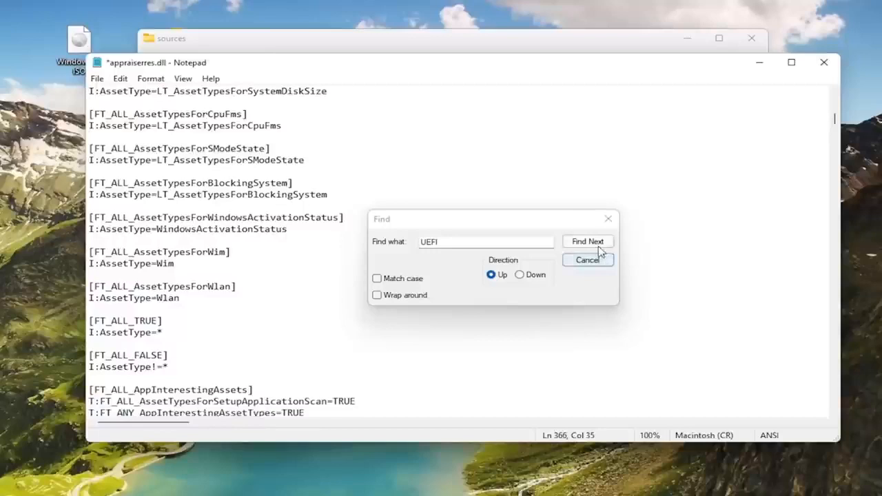
pyautogui.click(587, 240)
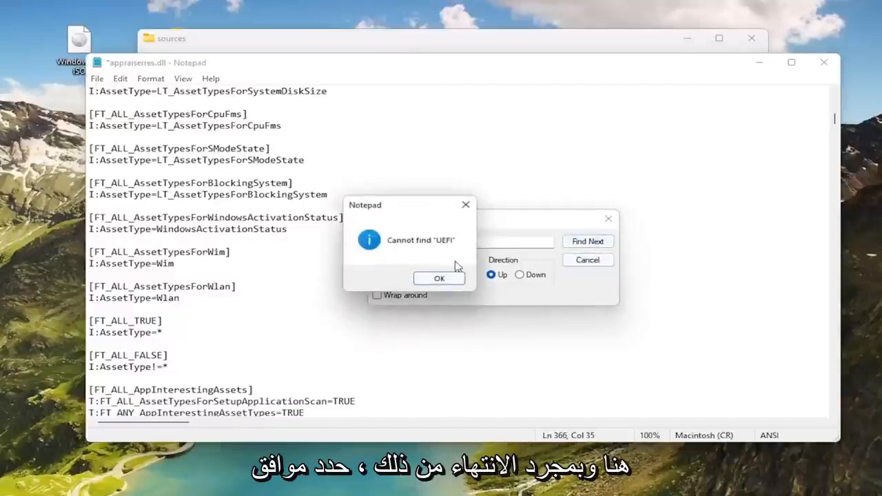
pyautogui.click(439, 279)
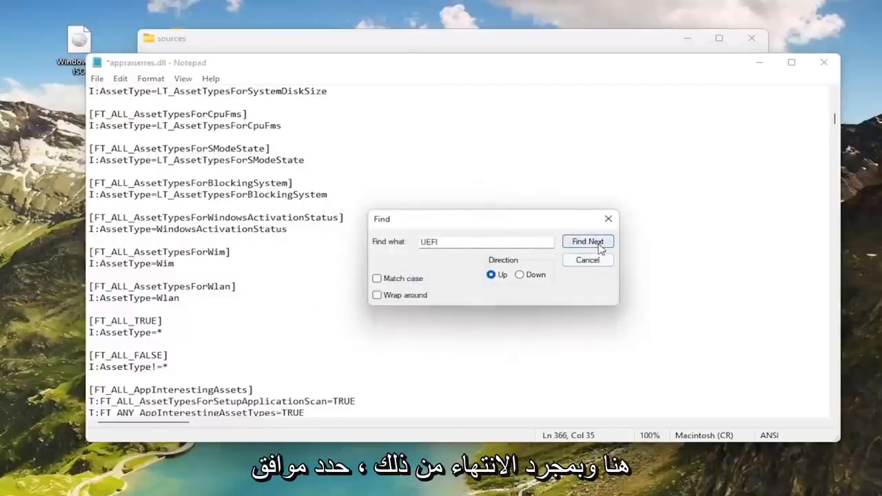
pyautogui.click(588, 259)
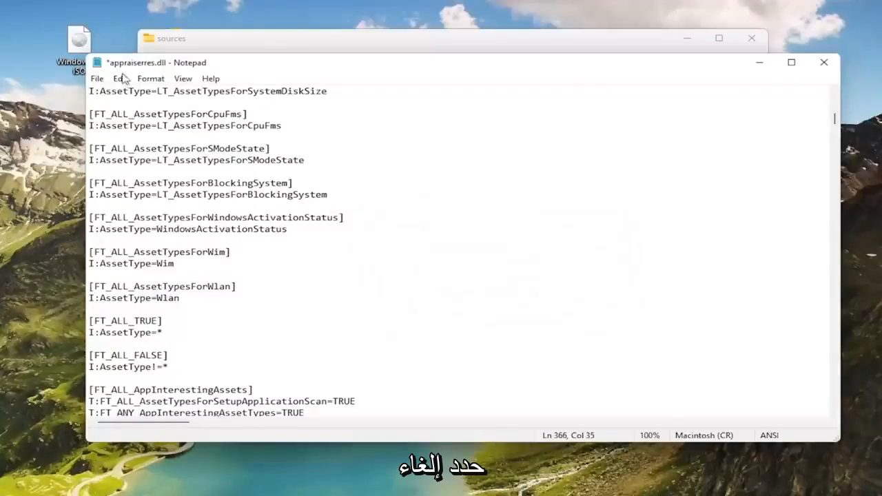
pyautogui.click(96, 78)
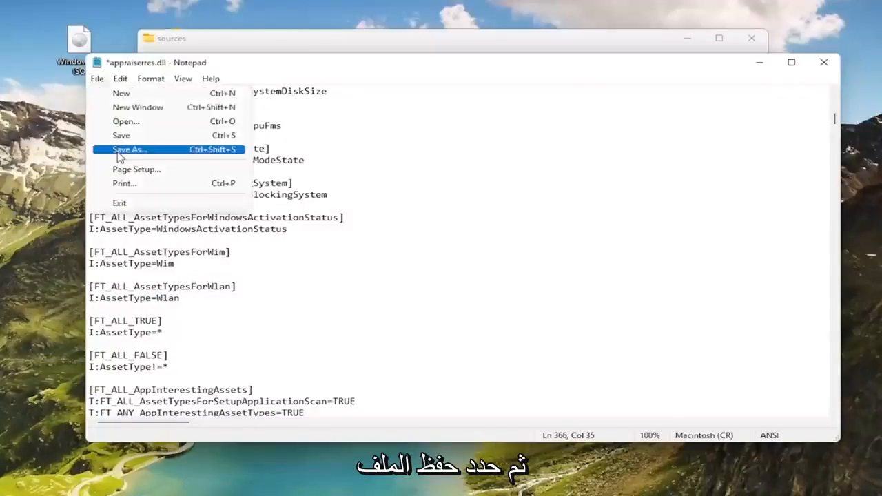
# Save appraiserres.dll into the Windows 11 ISO sources folder, replacing the existing file.
pyautogui.click(130, 149)
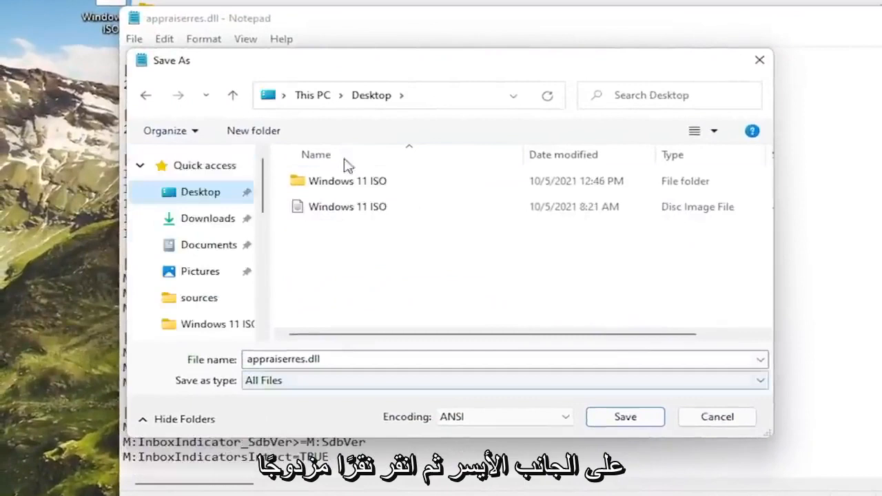
pyautogui.click(347, 181)
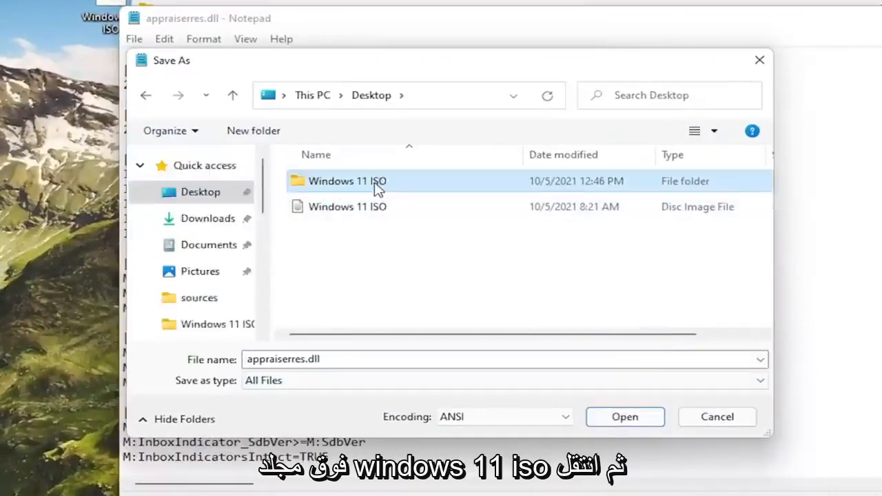
pyautogui.doubleClick(347, 181)
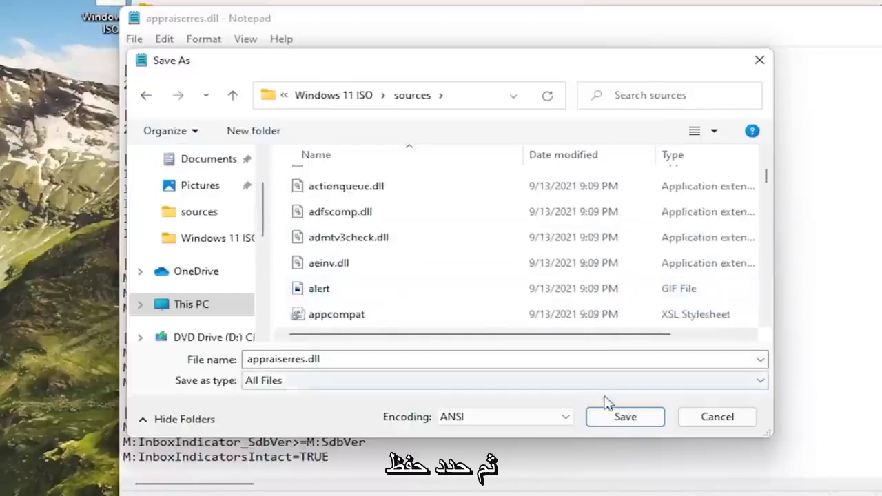
pyautogui.click(625, 417)
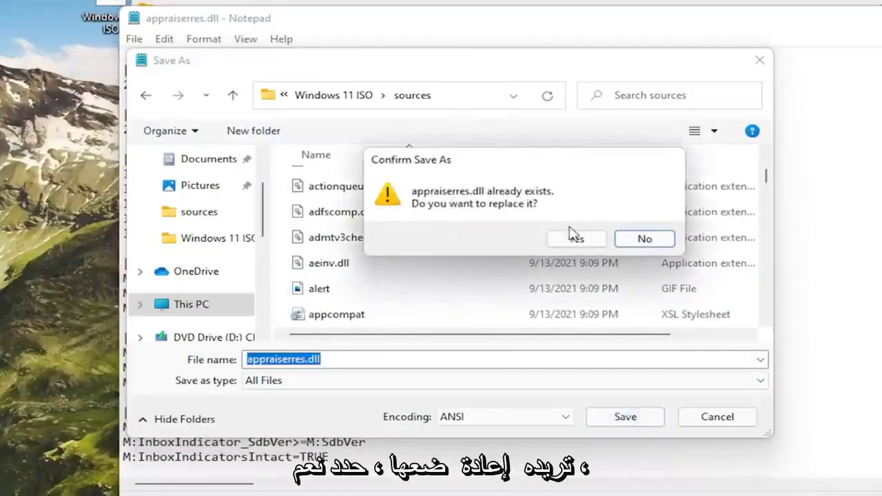
pyautogui.click(576, 238)
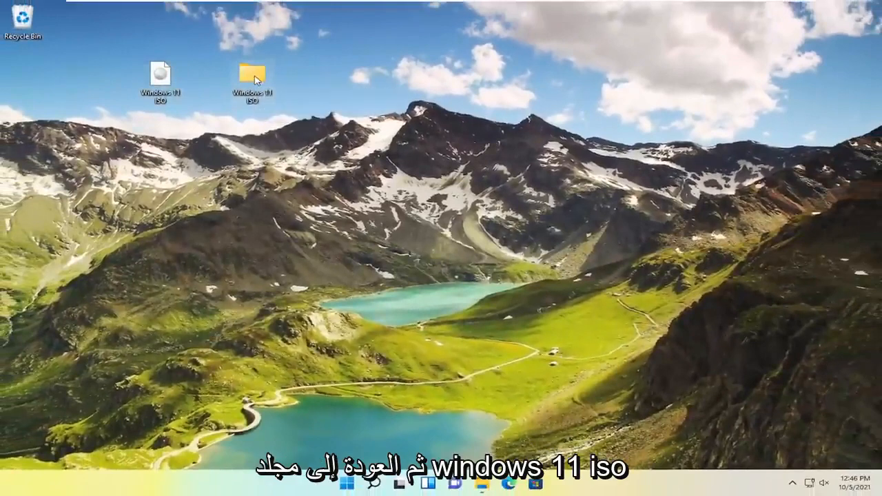
# Launch setup from the Windows 11 ISO folder on the desktop.
pyautogui.doubleClick(251, 76)
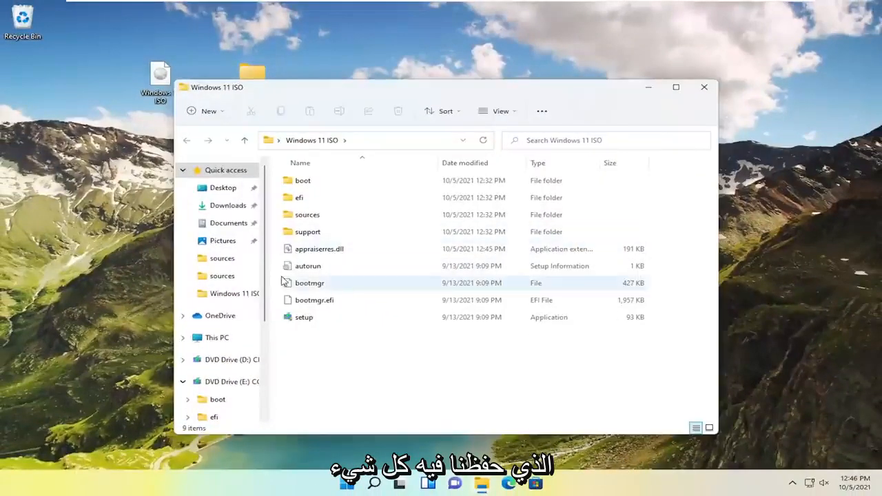
pyautogui.doubleClick(303, 317)
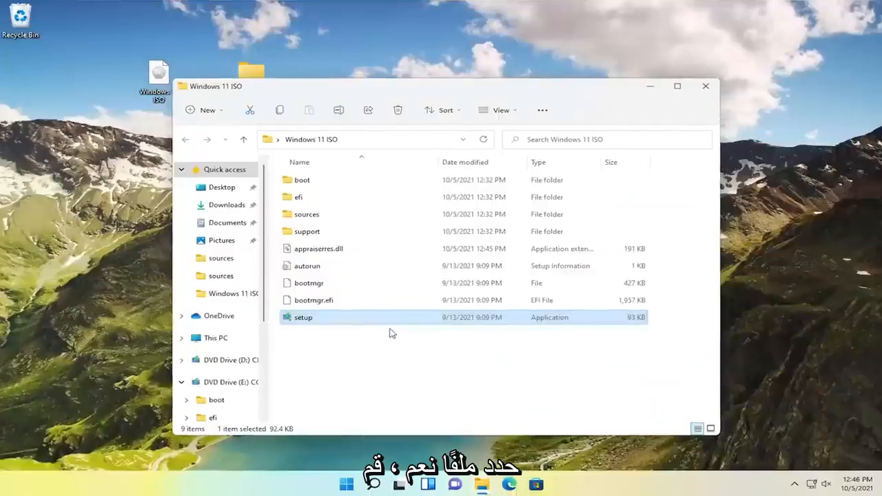
pyautogui.doubleClick(304, 317)
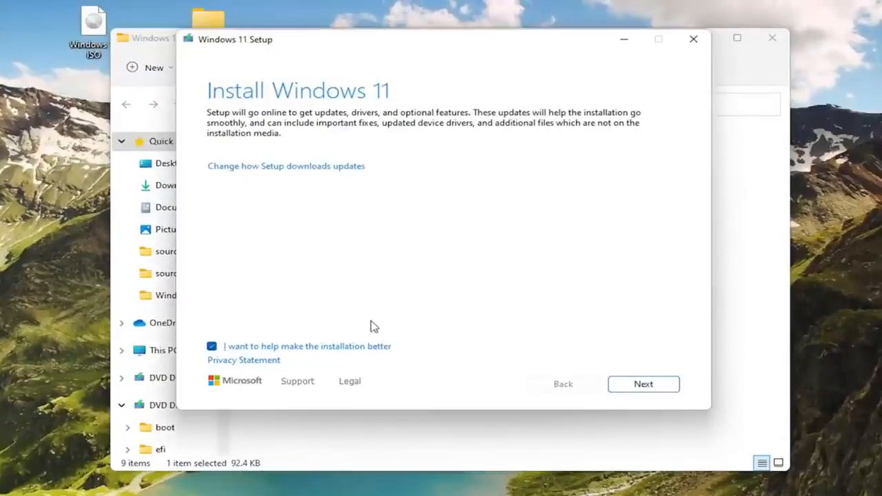
# Opt out of installation feedback, accept the license terms and keep personal files and apps.
pyautogui.click(213, 346)
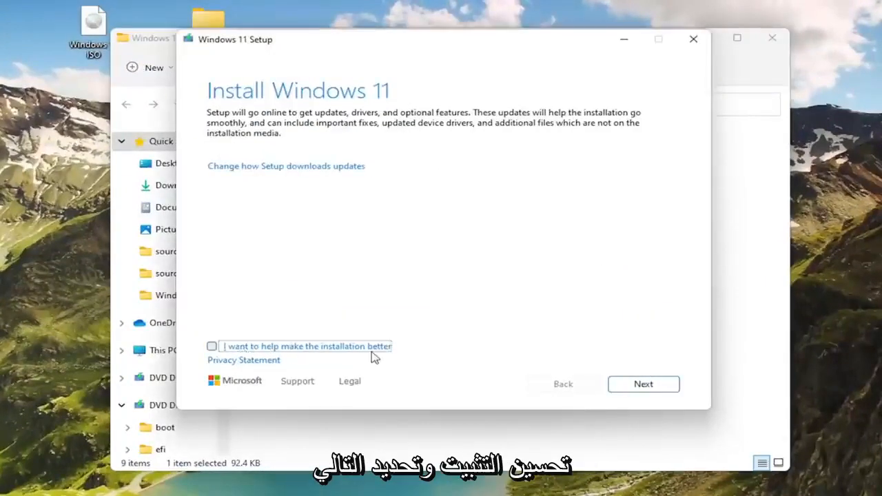
pyautogui.click(643, 384)
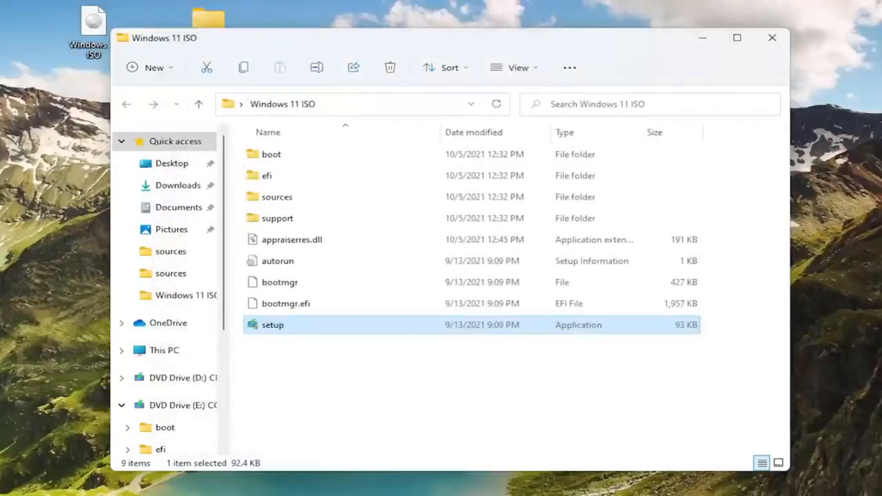
pyautogui.doubleClick(273, 325)
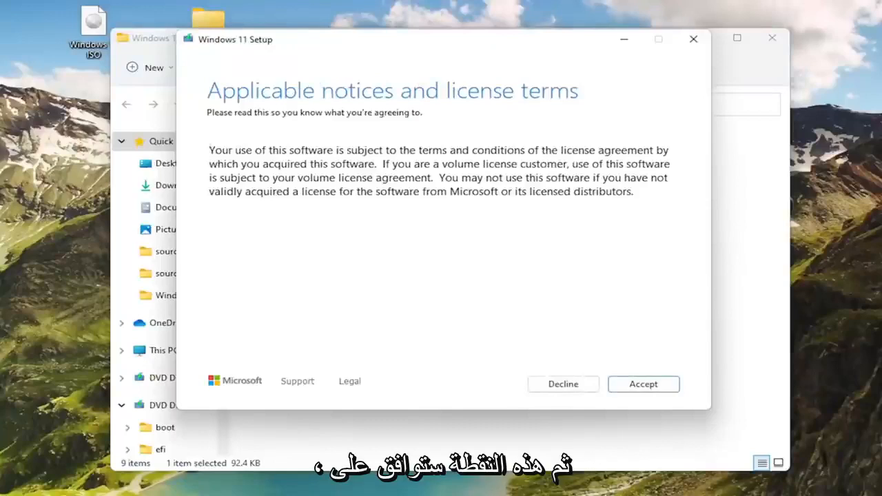
pyautogui.click(642, 383)
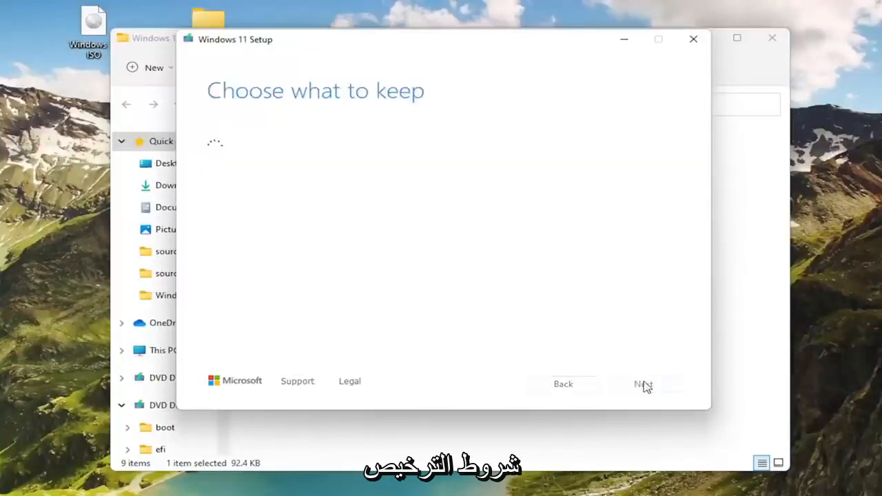
pyautogui.click(643, 383)
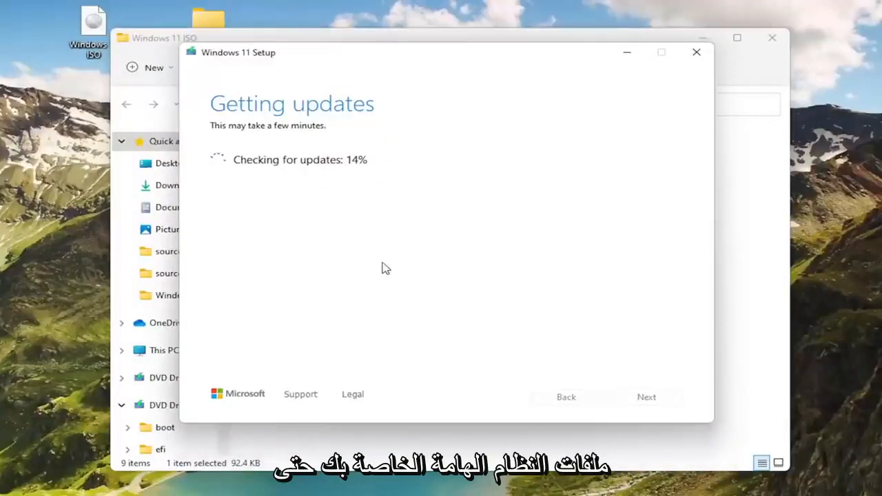
pyautogui.moveTo(278, 193)
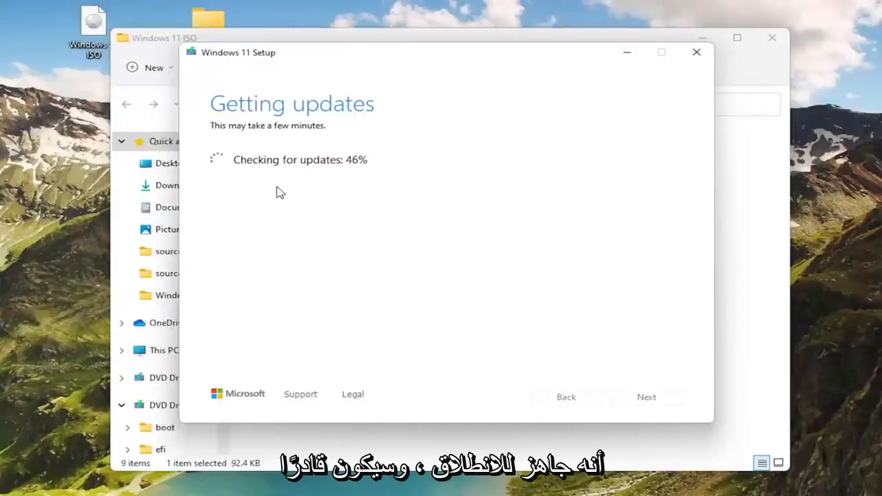
pyautogui.moveTo(232, 190)
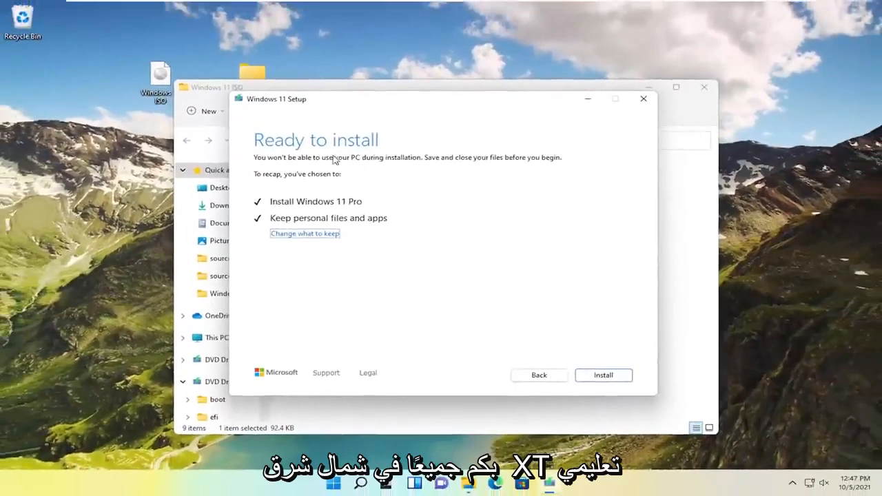
pyautogui.moveTo(342, 320)
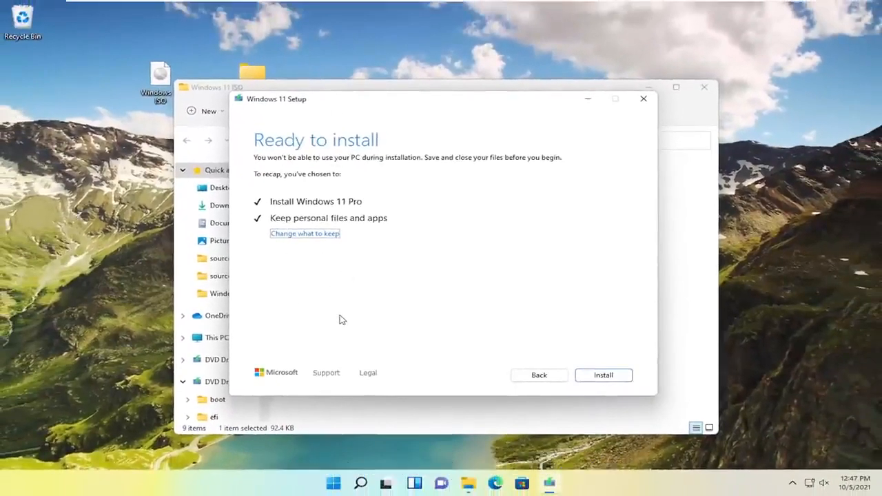